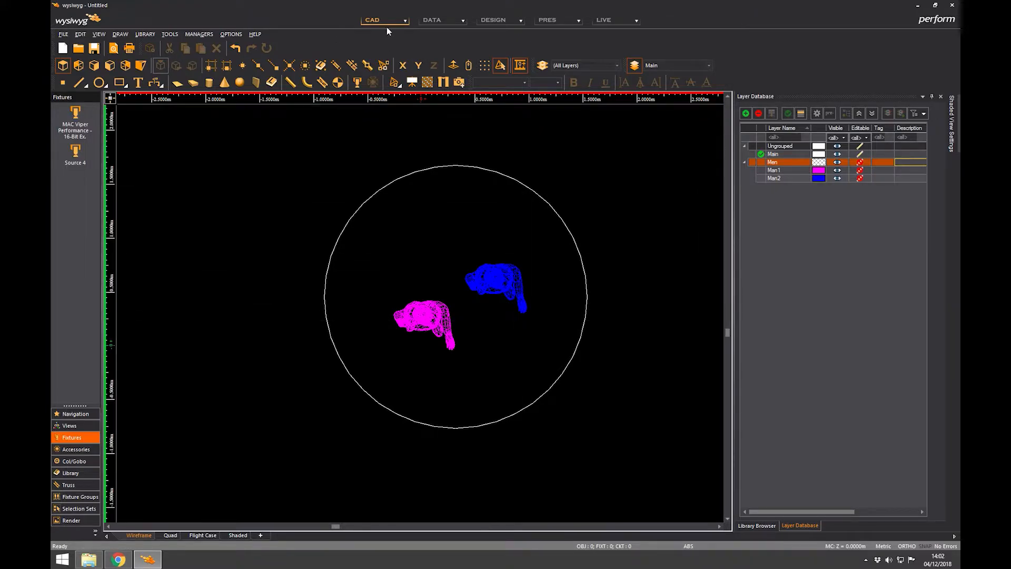
{"action": "mouse_move", "coordinate": [557, 20]}
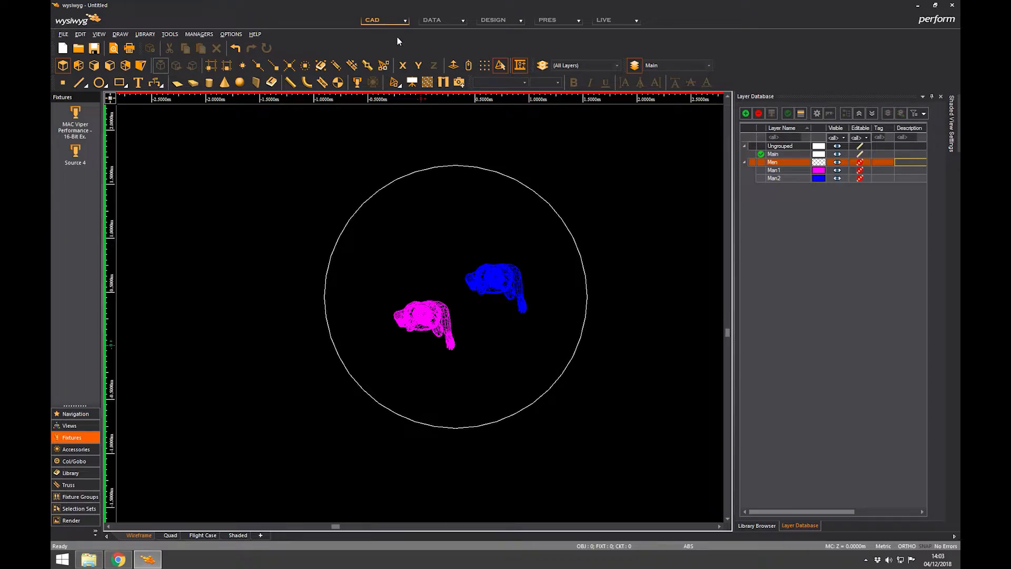
Step: Browse the Data, Presentation and Live view lists without changing the workspace
{"action": "left_click", "coordinate": [431, 20]}
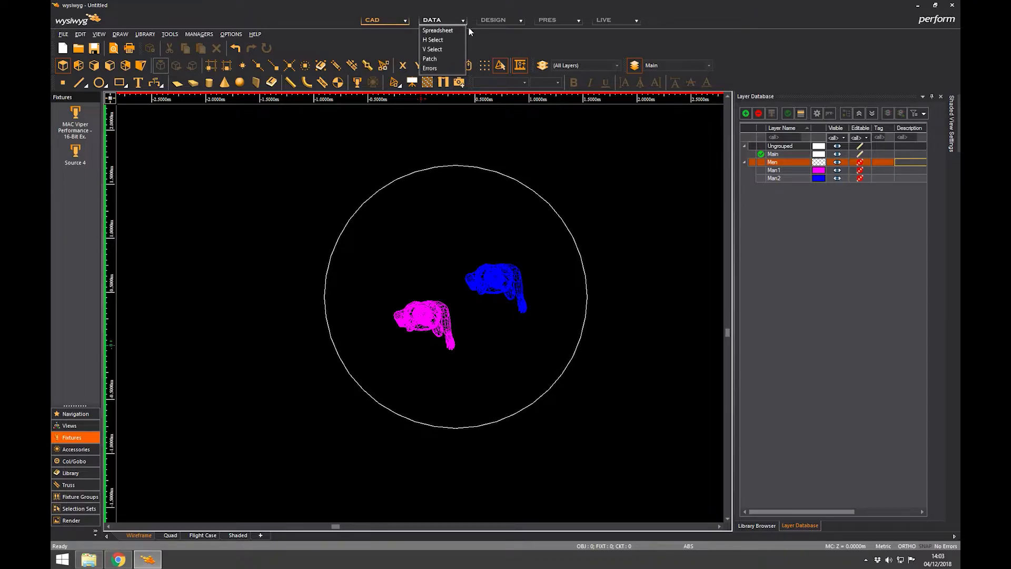
{"action": "left_click", "coordinate": [335, 33]}
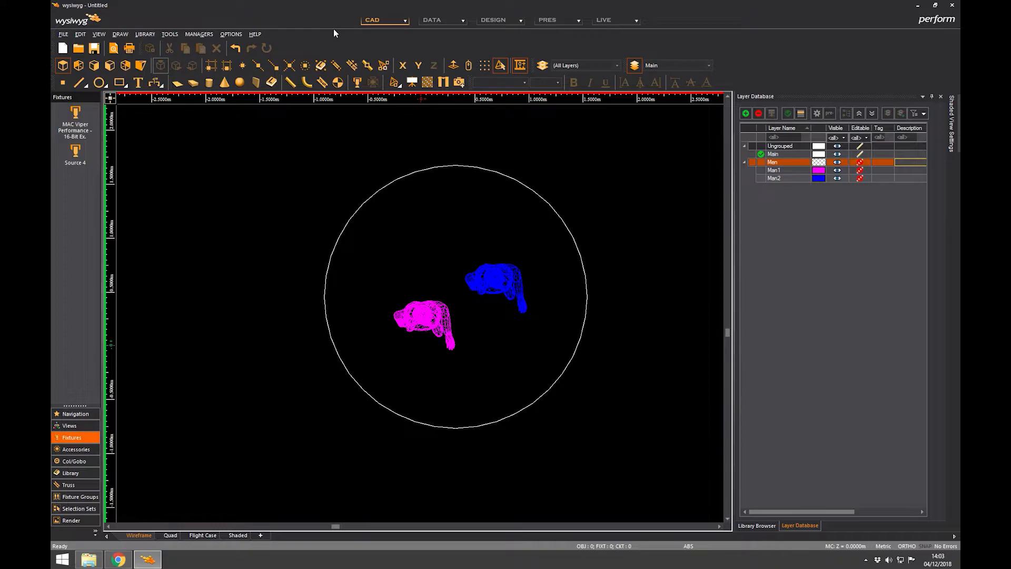
{"action": "mouse_move", "coordinate": [386, 23]}
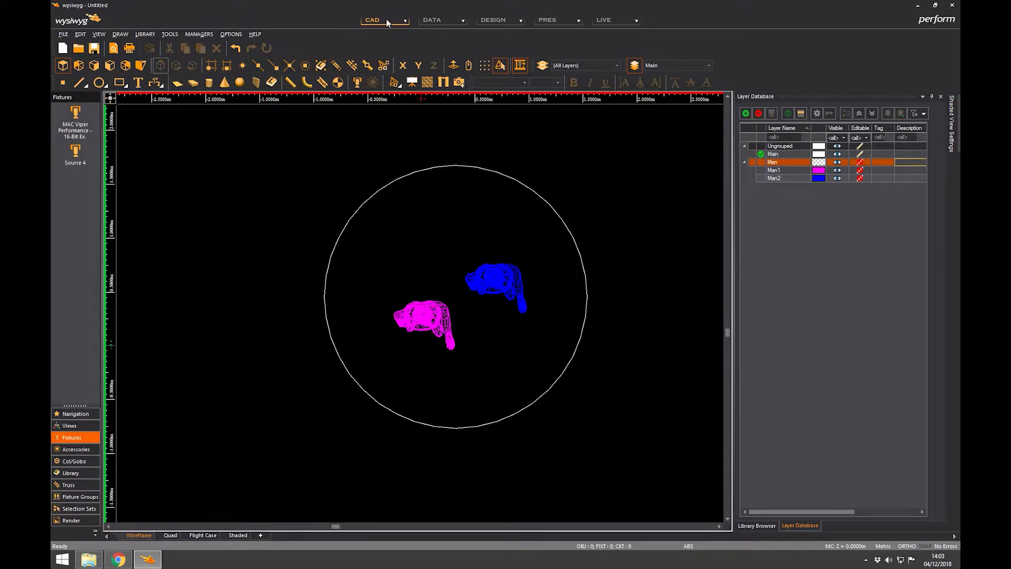
{"action": "mouse_move", "coordinate": [491, 26]}
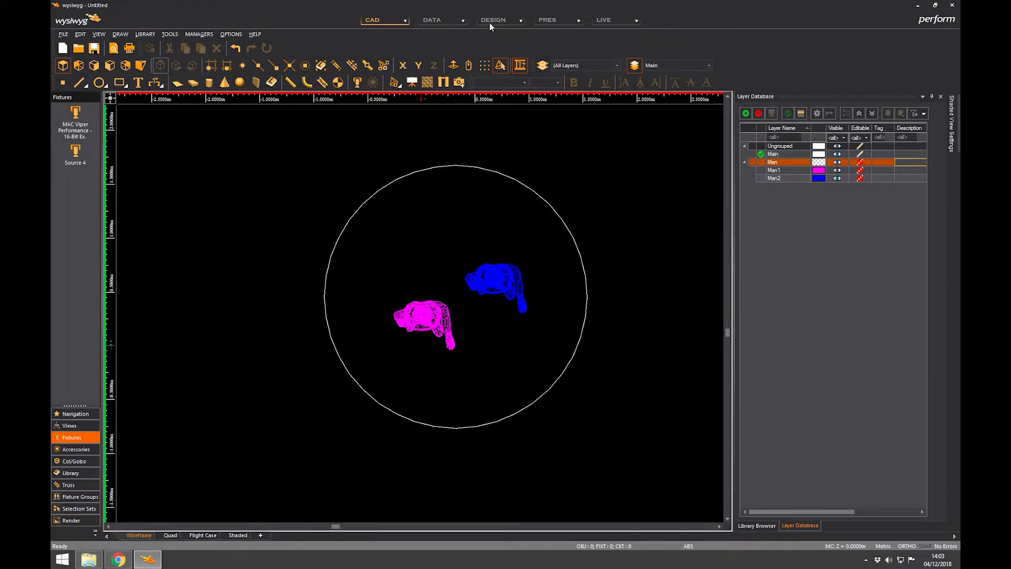
{"action": "mouse_move", "coordinate": [502, 49]}
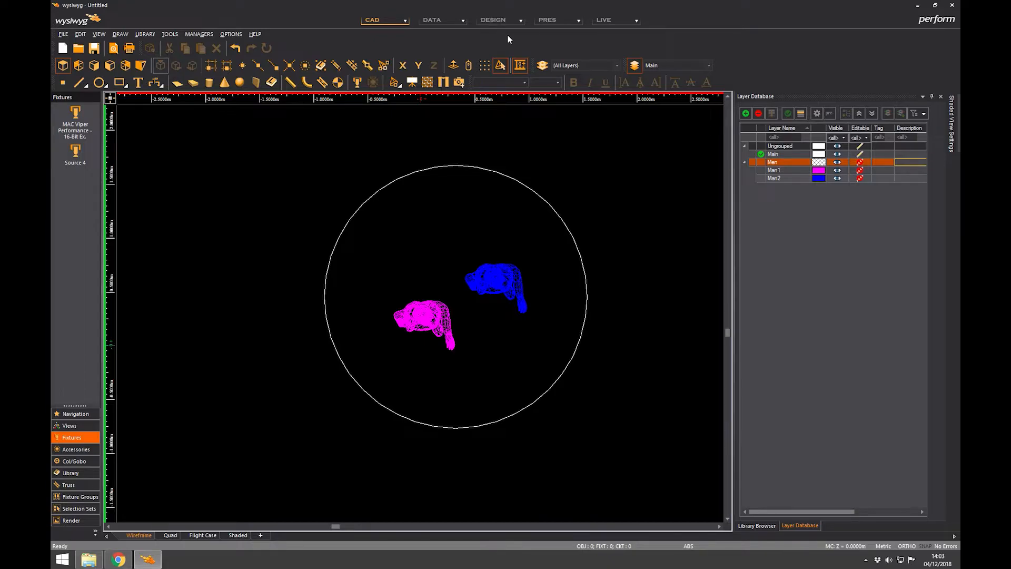
{"action": "left_click", "coordinate": [557, 19]}
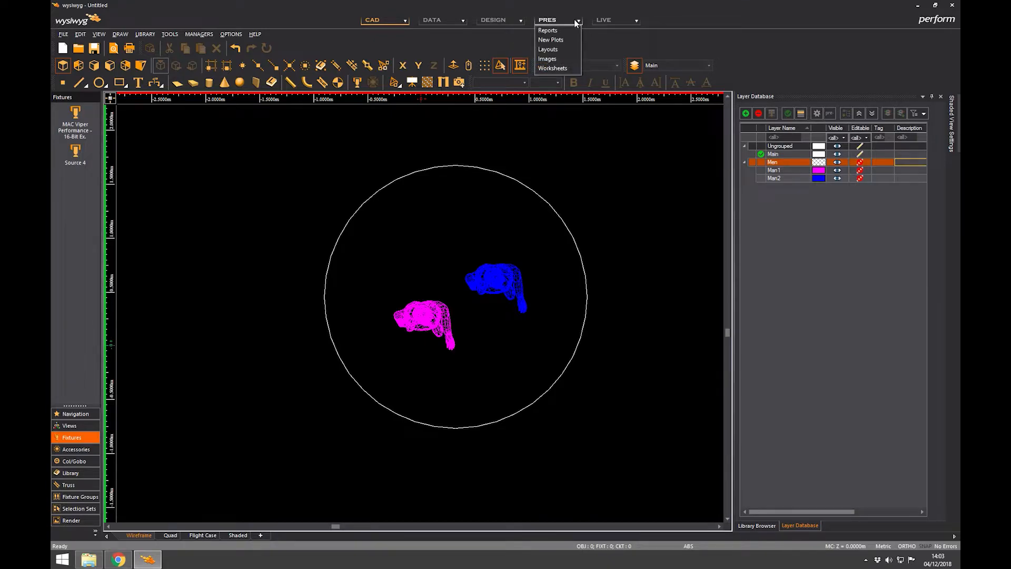
{"action": "left_click", "coordinate": [603, 20]}
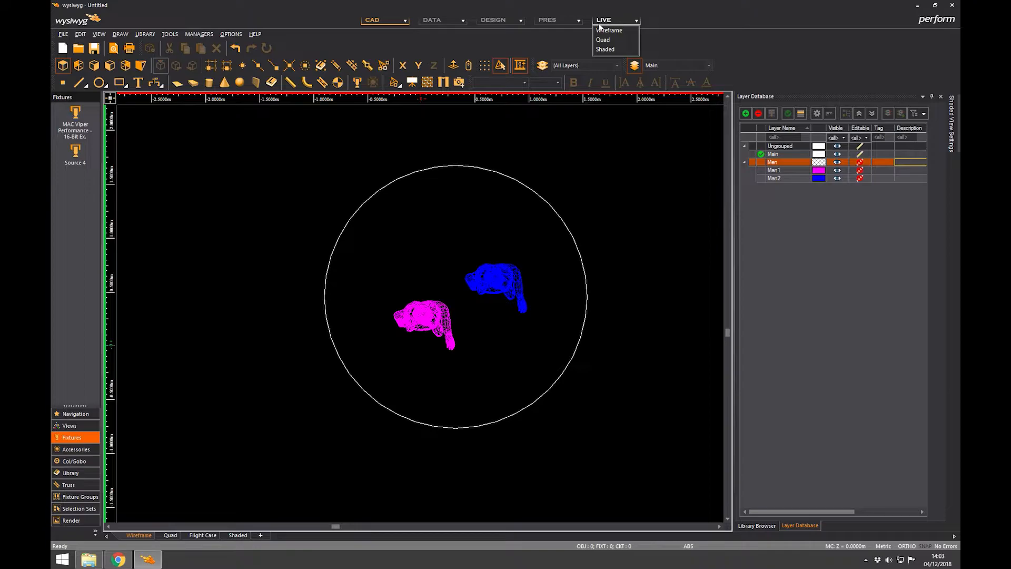
{"action": "left_click", "coordinate": [557, 19]}
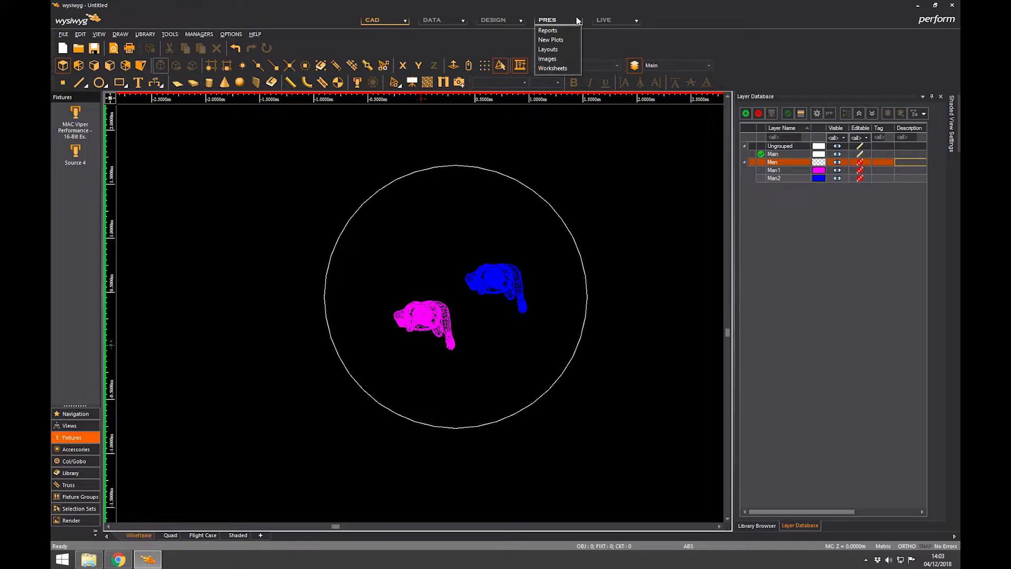
{"action": "left_click", "coordinate": [470, 44]}
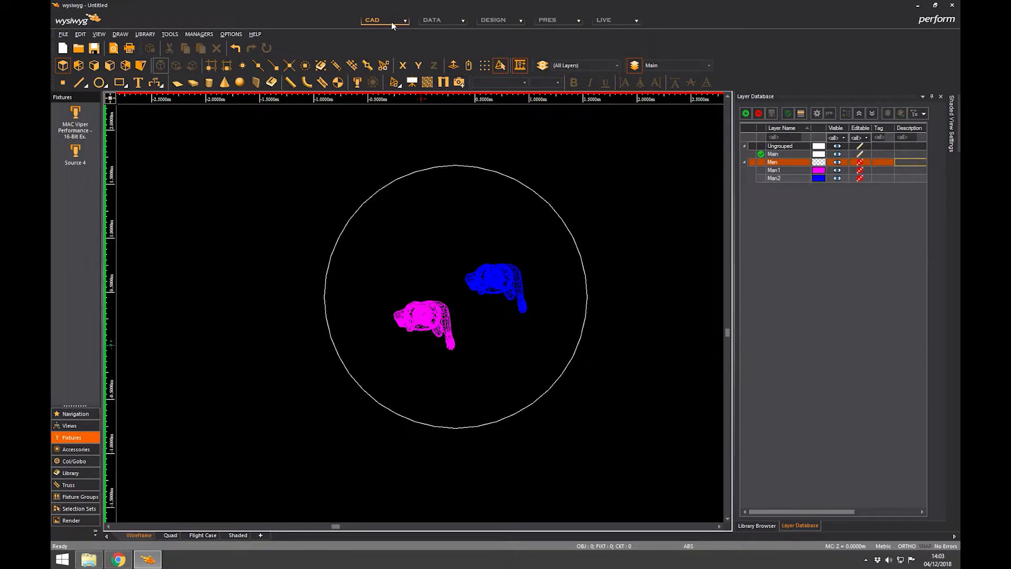
{"action": "mouse_move", "coordinate": [431, 20]}
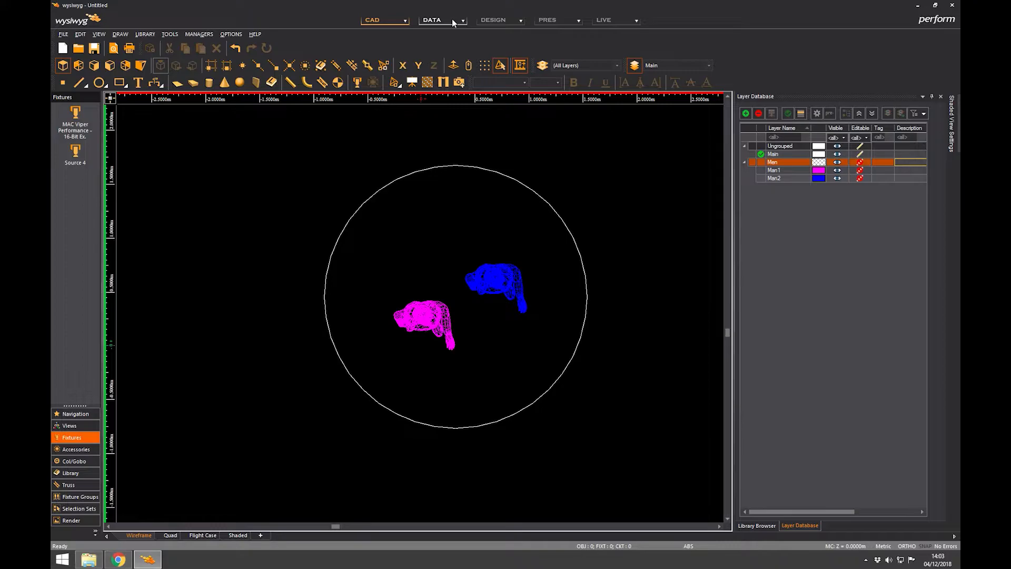
Step: Review the Data, Design and Presentation view lists, then switch to the Live mode workspace
{"action": "left_click", "coordinate": [431, 19]}
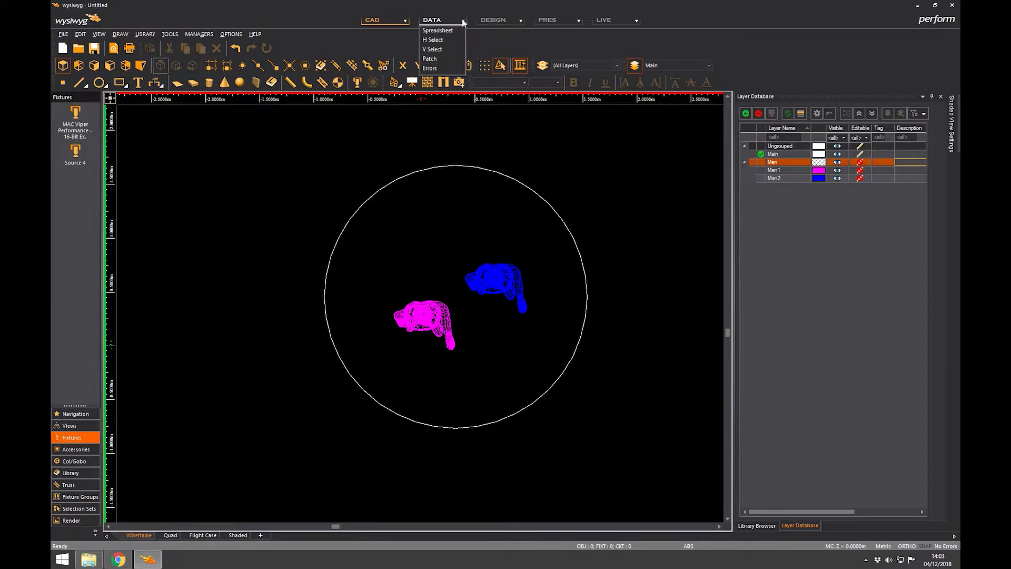
{"action": "left_click", "coordinate": [494, 20]}
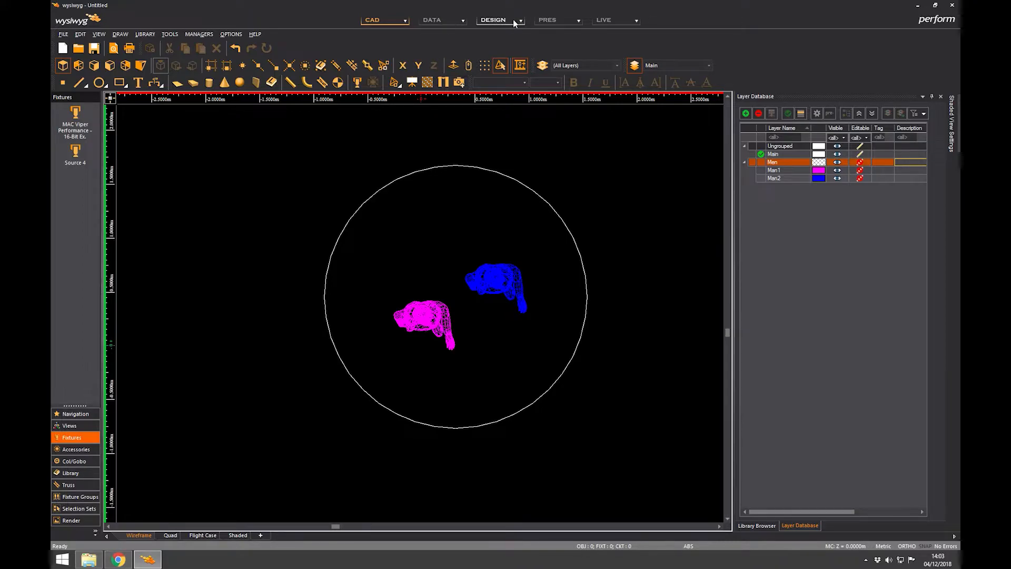
{"action": "left_click", "coordinate": [494, 19]}
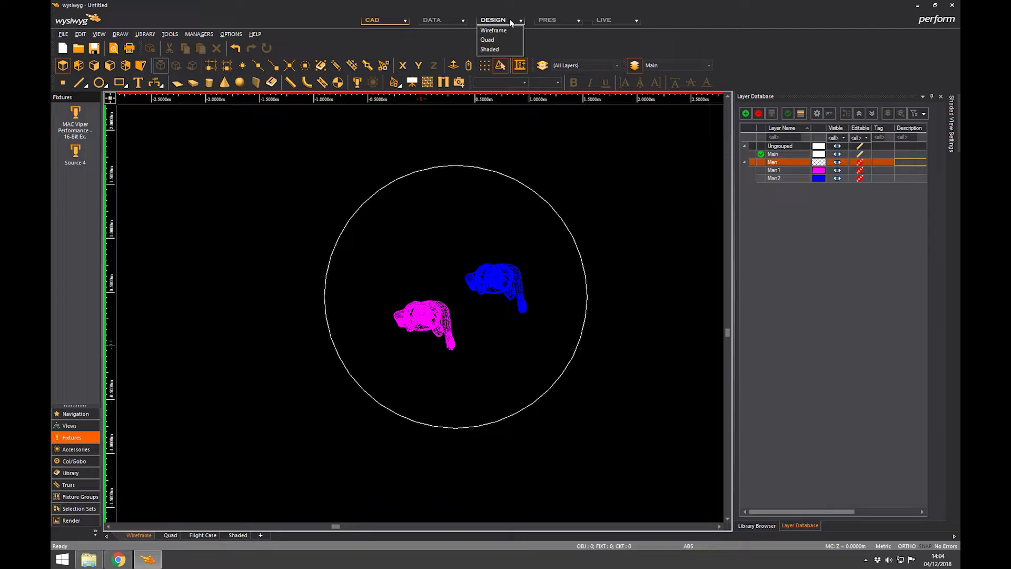
{"action": "left_click", "coordinate": [548, 19]}
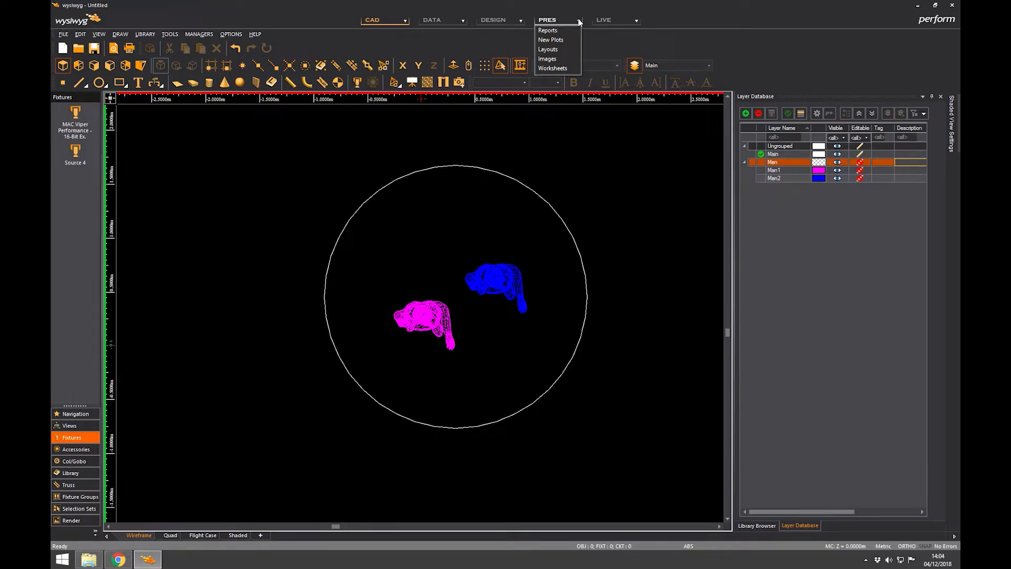
{"action": "left_click", "coordinate": [612, 19]}
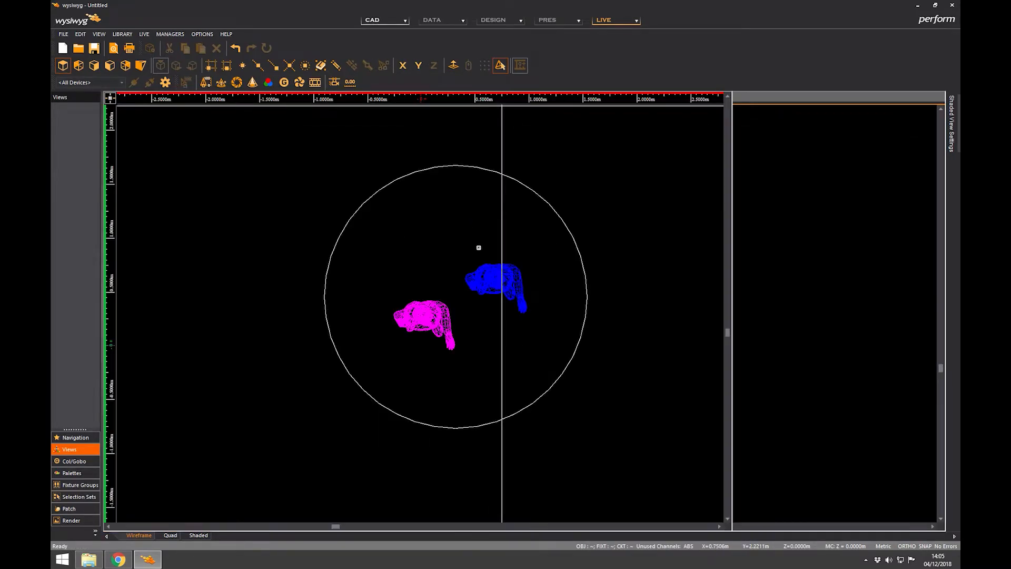
Step: Return to the CAD drafting workspace with the Main, Man1 and Man2 layers listed
{"action": "left_click", "coordinate": [72, 437]}
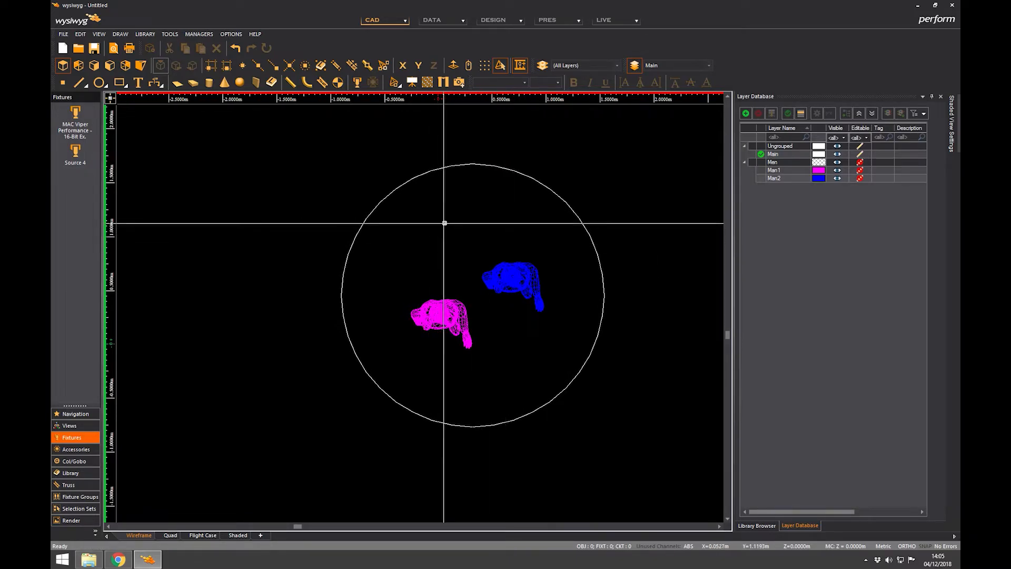
{"action": "mouse_move", "coordinate": [480, 209]}
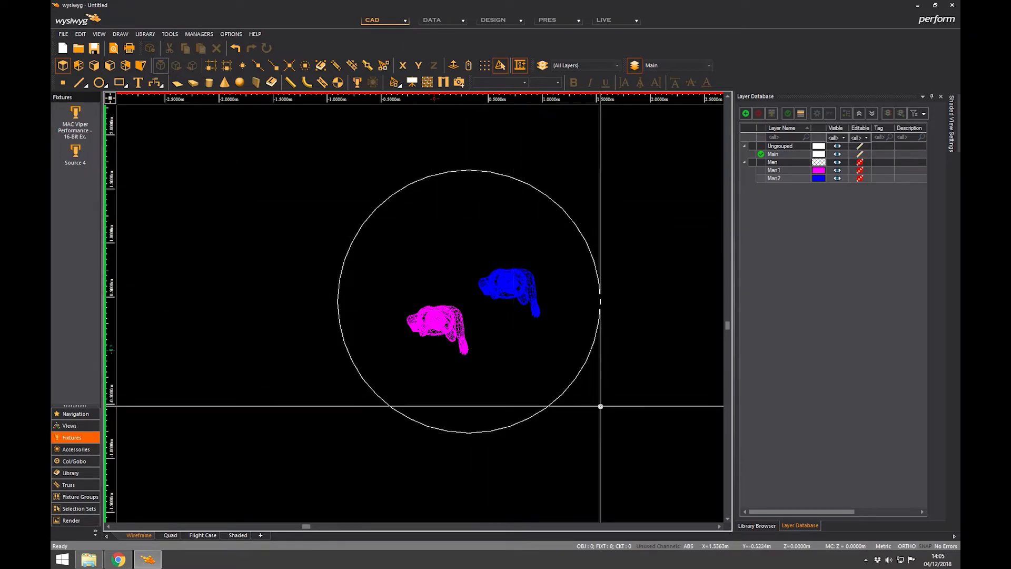
Step: Delete the circle and the pink and blue figures, leaving the plan empty
{"action": "left_click", "coordinate": [467, 301]}
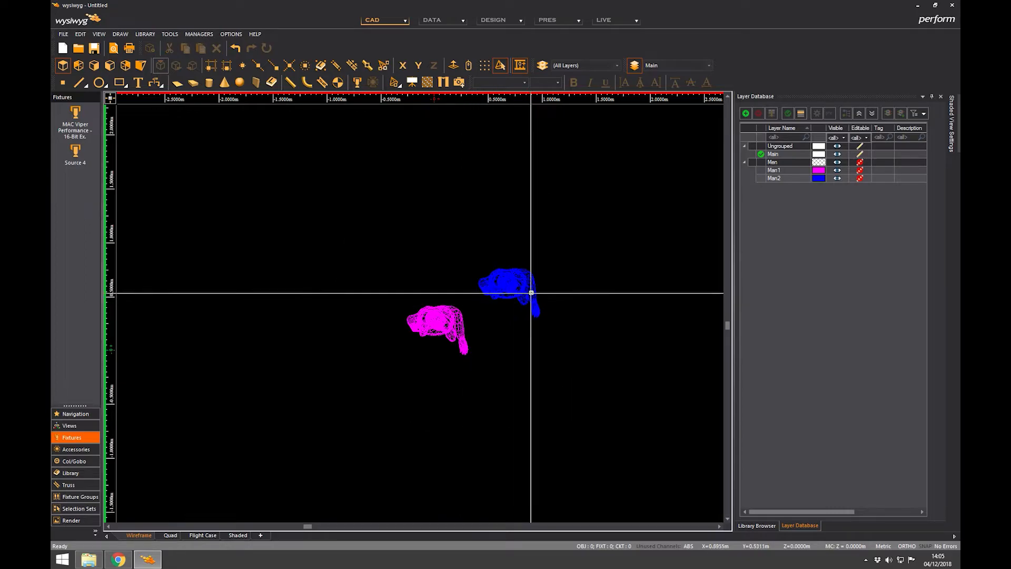
{"action": "left_click", "coordinate": [774, 162]}
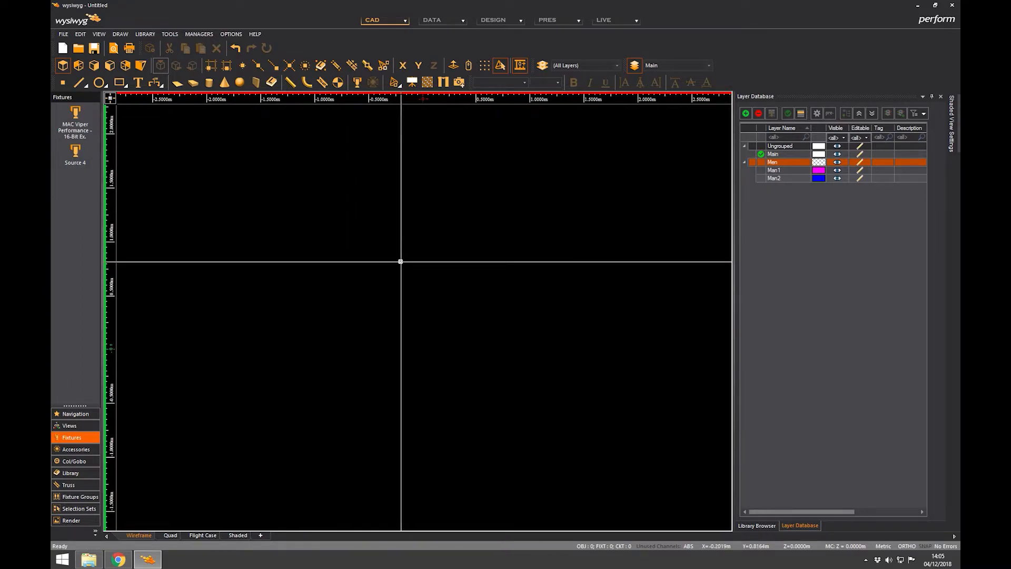
{"action": "mouse_move", "coordinate": [385, 254]}
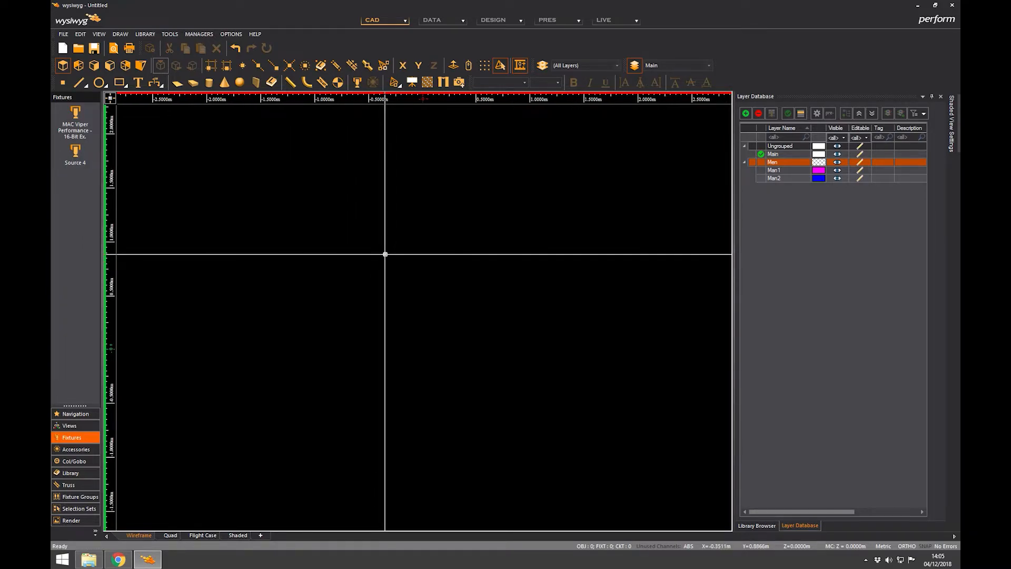
{"action": "mouse_move", "coordinate": [371, 246]}
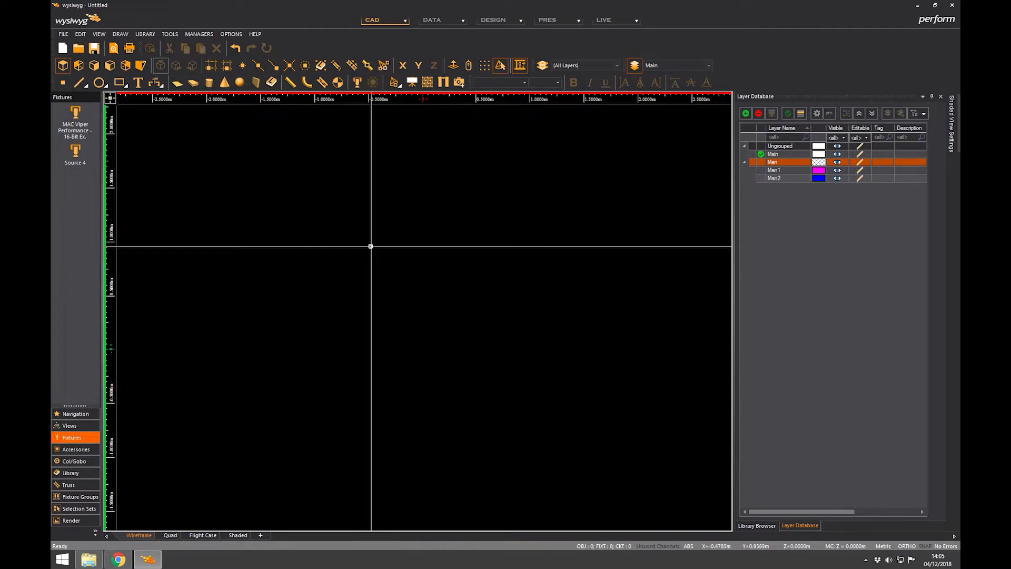
{"action": "mouse_move", "coordinate": [287, 244]}
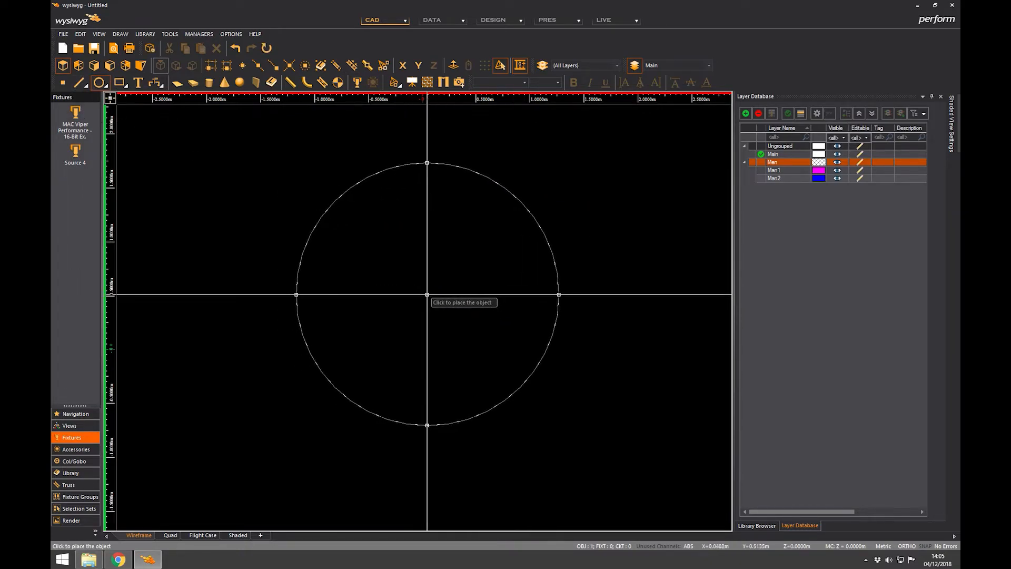
Step: Place a new circle at the plan centre and start a pipe across it
{"action": "left_click", "coordinate": [426, 295]}
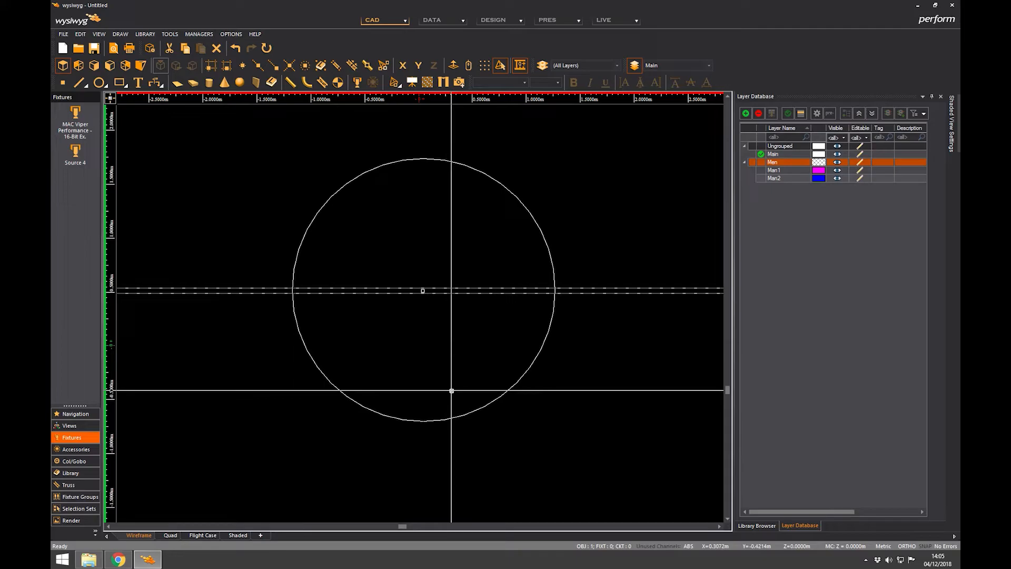
{"action": "scroll", "scroll_direction": "down", "scroll_amount": 3}
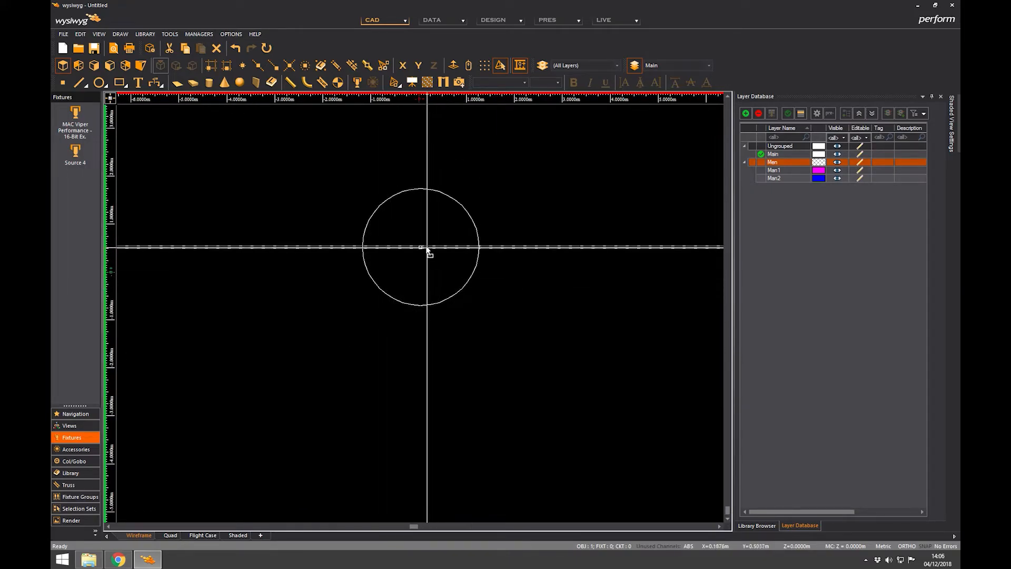
{"action": "scroll", "scroll_direction": "up", "scroll_amount": 3}
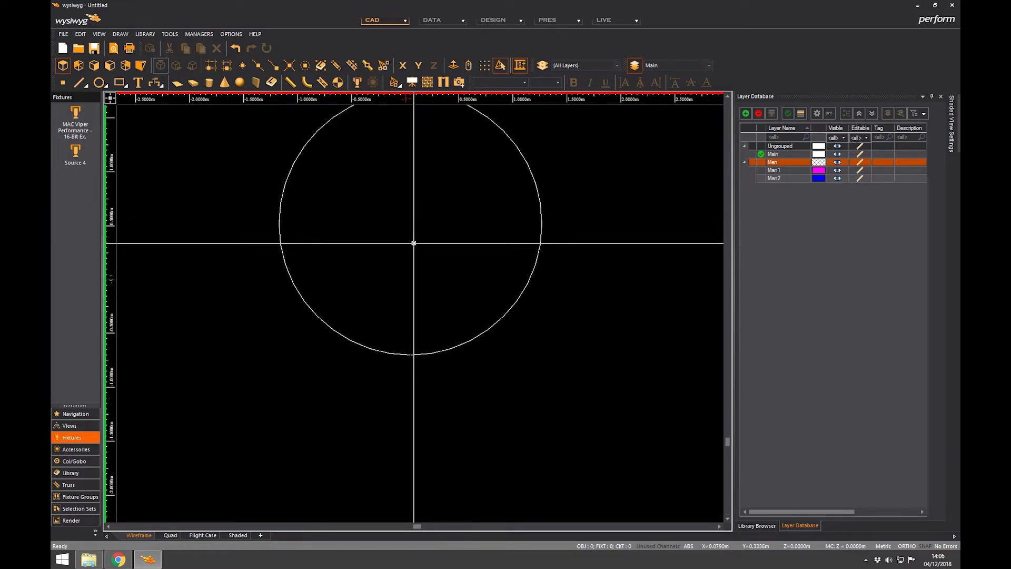
{"action": "left_click", "coordinate": [290, 83]}
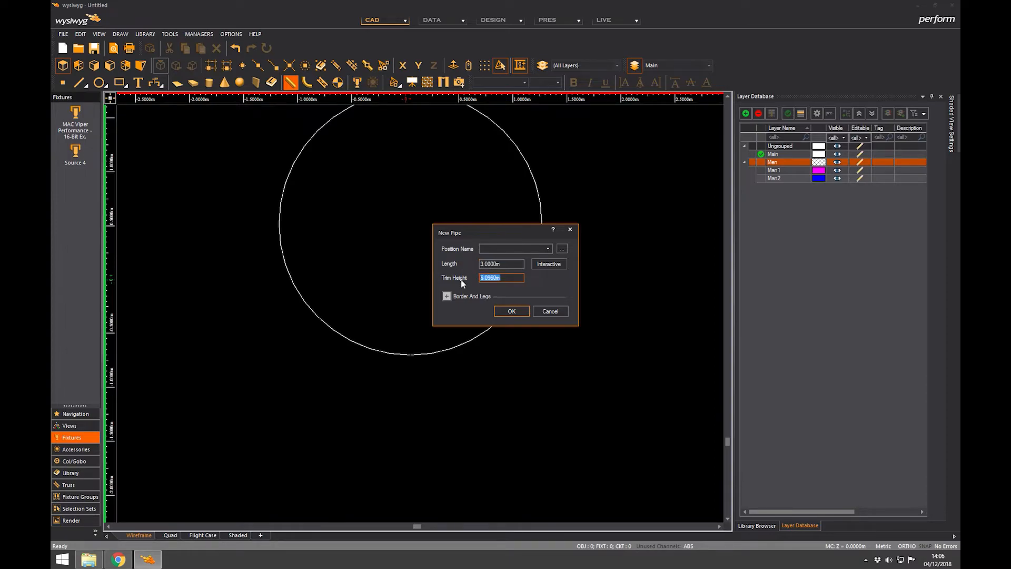
Step: Confirm the new pipe with 3 m length and 2 m trim height
{"action": "type", "text": "2"}
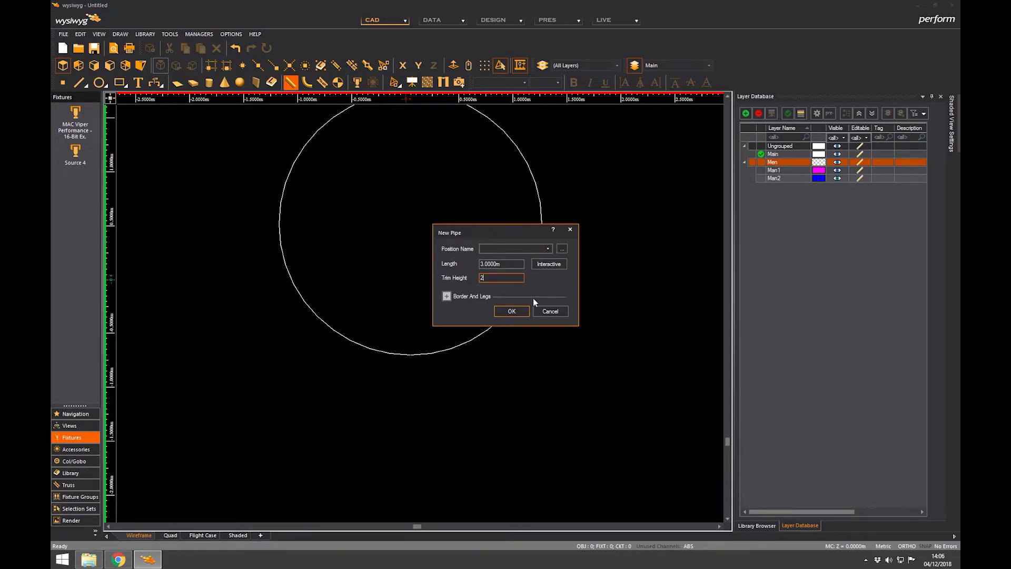
{"action": "left_click", "coordinate": [511, 310]}
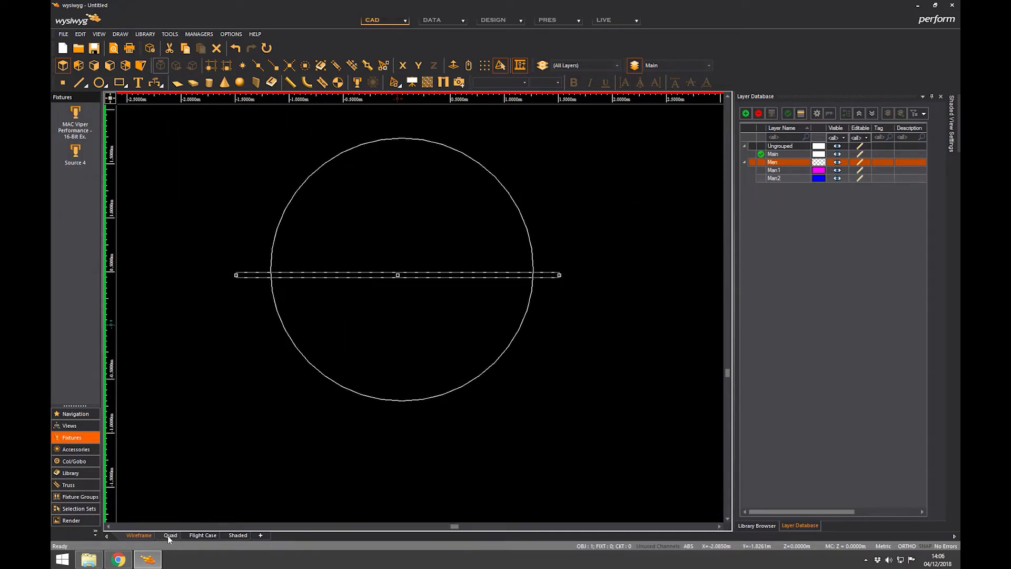
Step: Switch the drawing area to the Quad layout with top, front, side and shaded views
{"action": "left_click", "coordinate": [169, 535]}
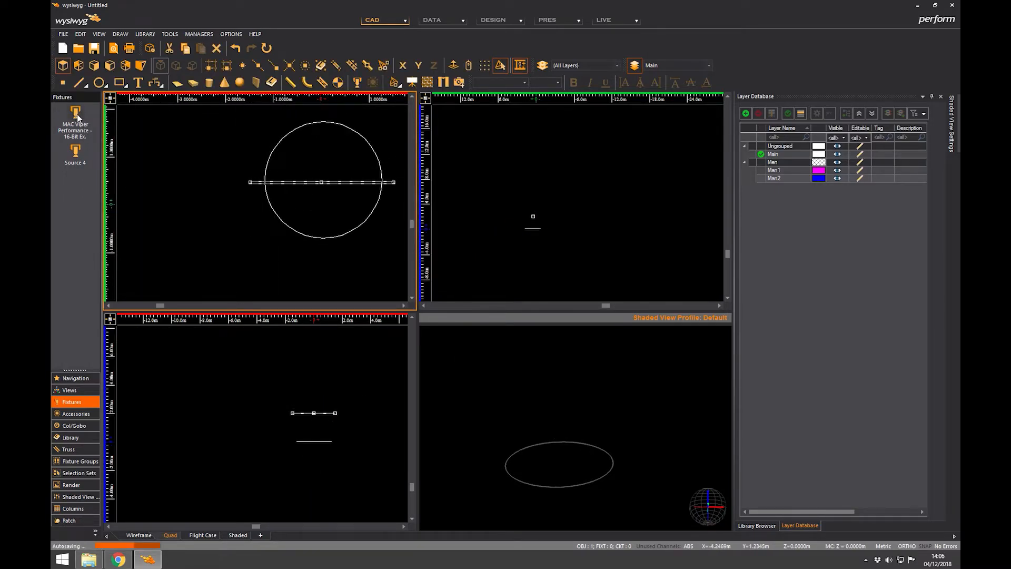
{"action": "mouse_move", "coordinate": [298, 181]}
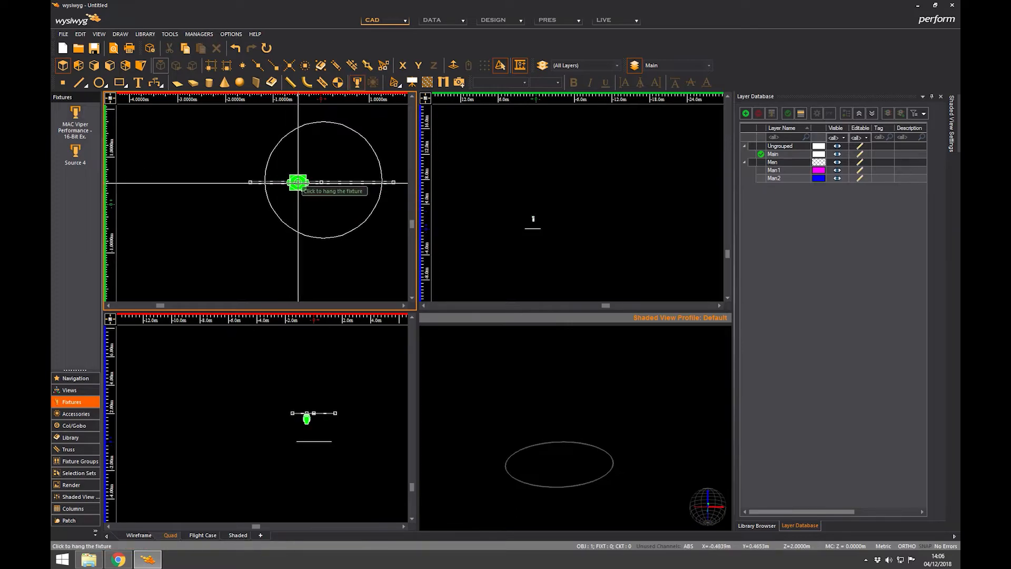
Step: Hang the MAC Viper Performance fixture on the pipe inside the circle
{"action": "left_click", "coordinate": [297, 183]}
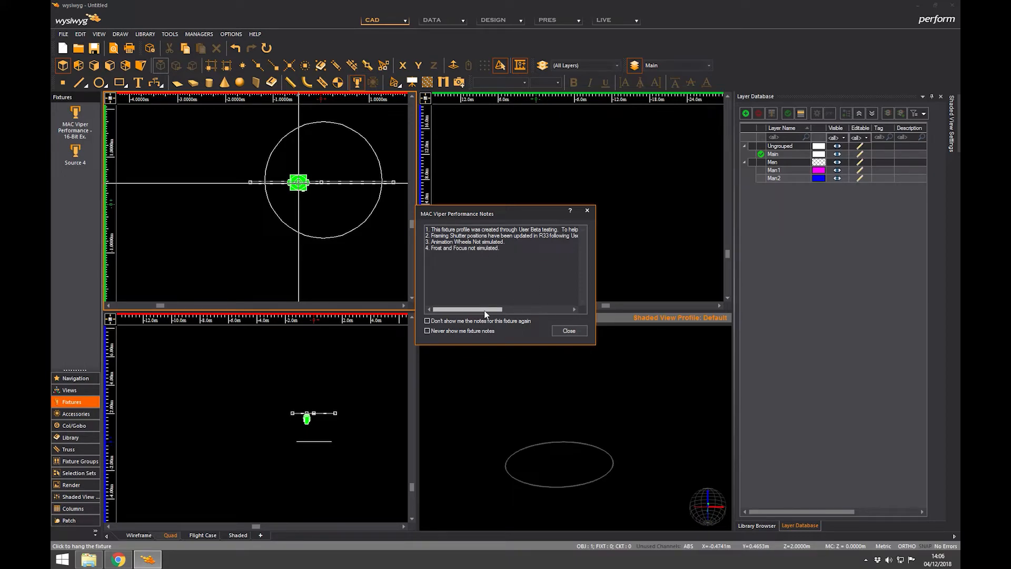
{"action": "mouse_move", "coordinate": [462, 311]}
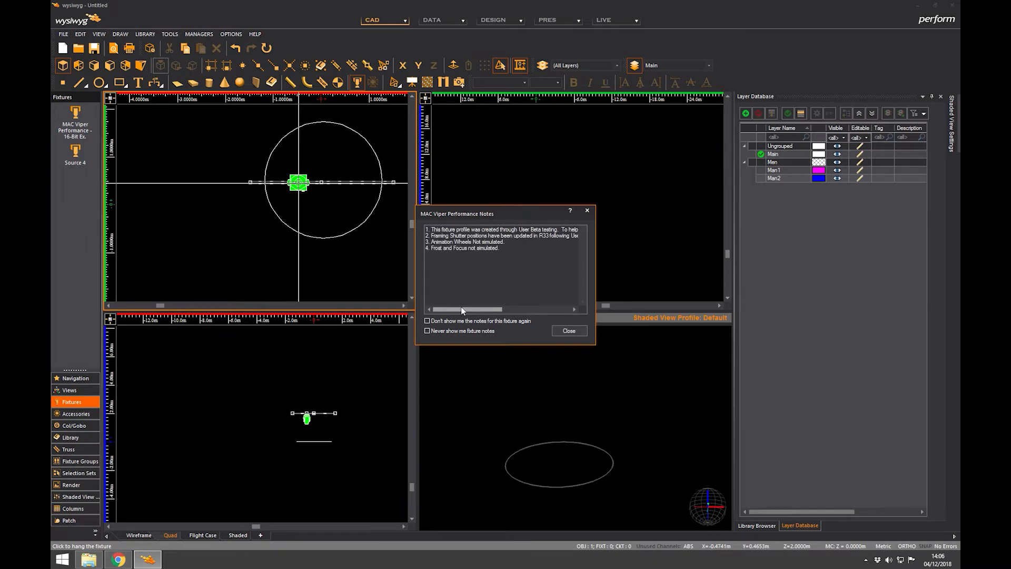
{"action": "mouse_move", "coordinate": [568, 331]}
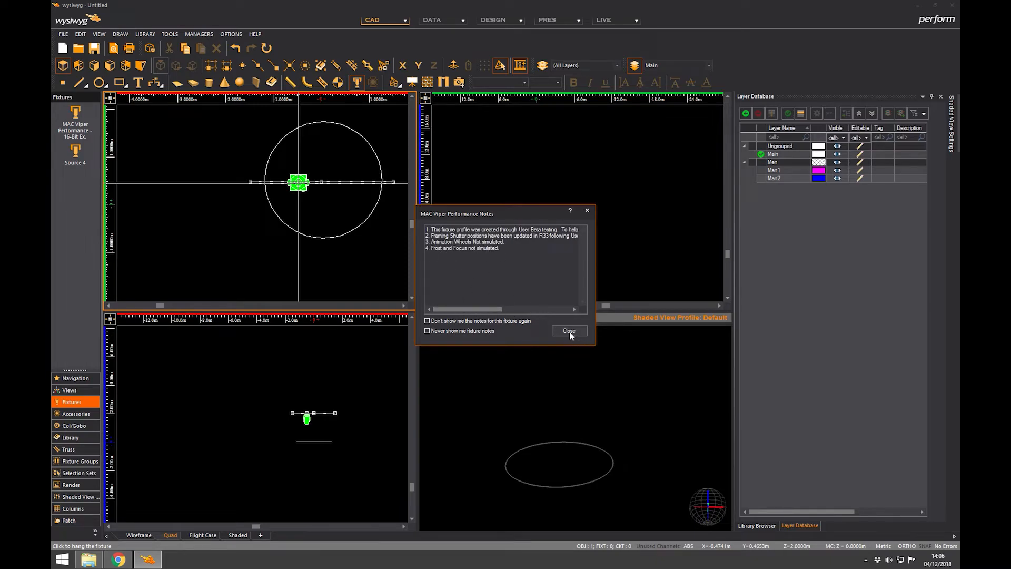
Step: Dismiss the fixture notes and select the hung MAC Viper in the top view
{"action": "left_click", "coordinate": [568, 331]}
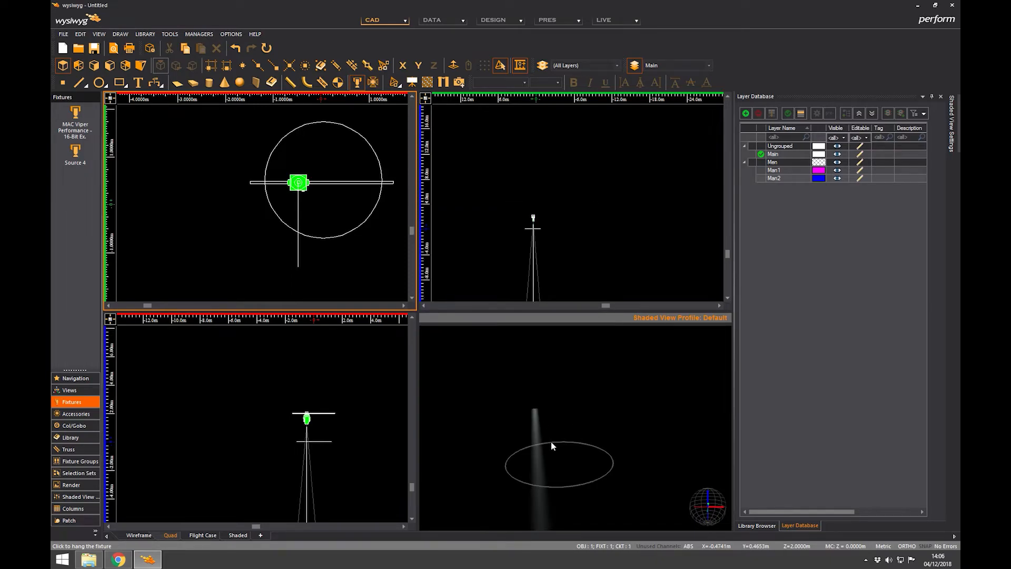
{"action": "mouse_move", "coordinate": [328, 253]}
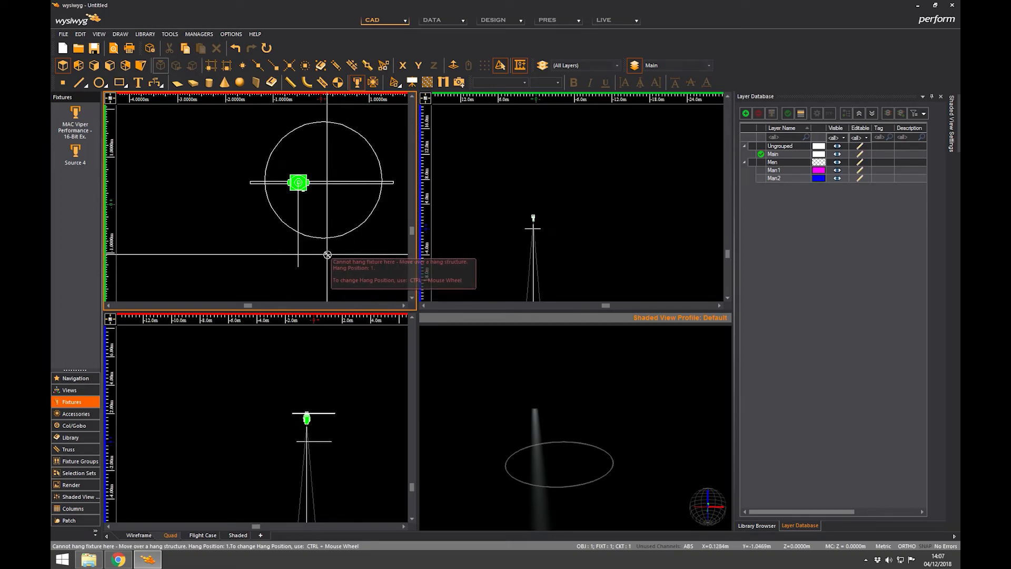
{"action": "mouse_move", "coordinate": [330, 260]}
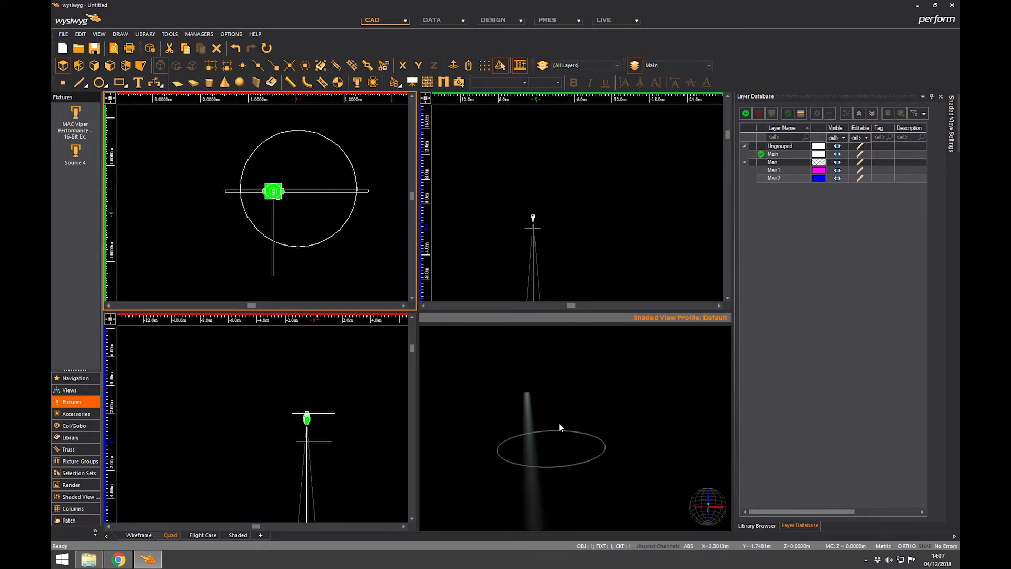
{"action": "mouse_move", "coordinate": [331, 256]}
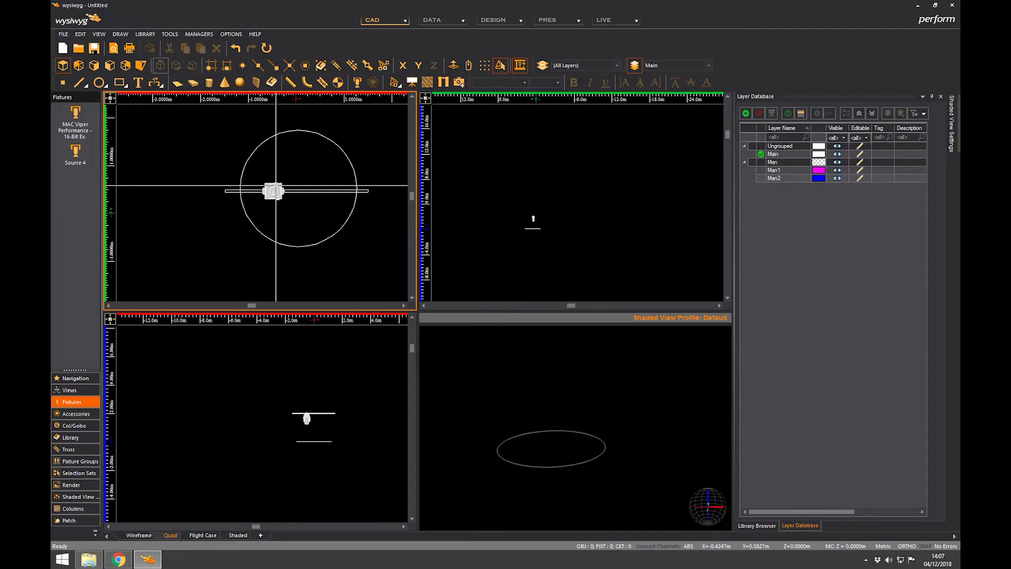
{"action": "left_click", "coordinate": [272, 191]}
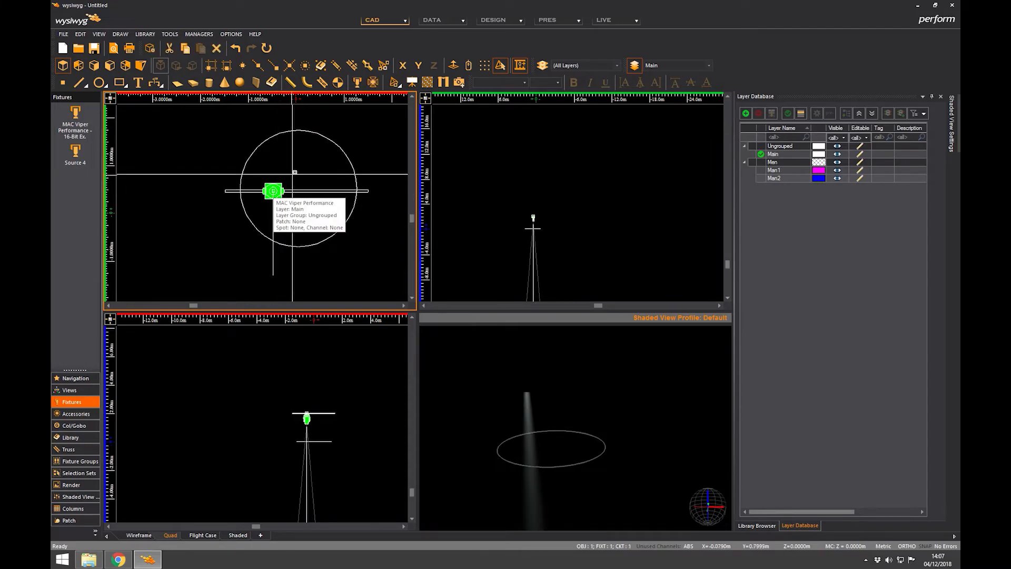
Step: Bring up the MAC Viper's Properties dialog at its Fixture settings with pan, tilt and lamp
{"action": "right_click", "coordinate": [273, 190]}
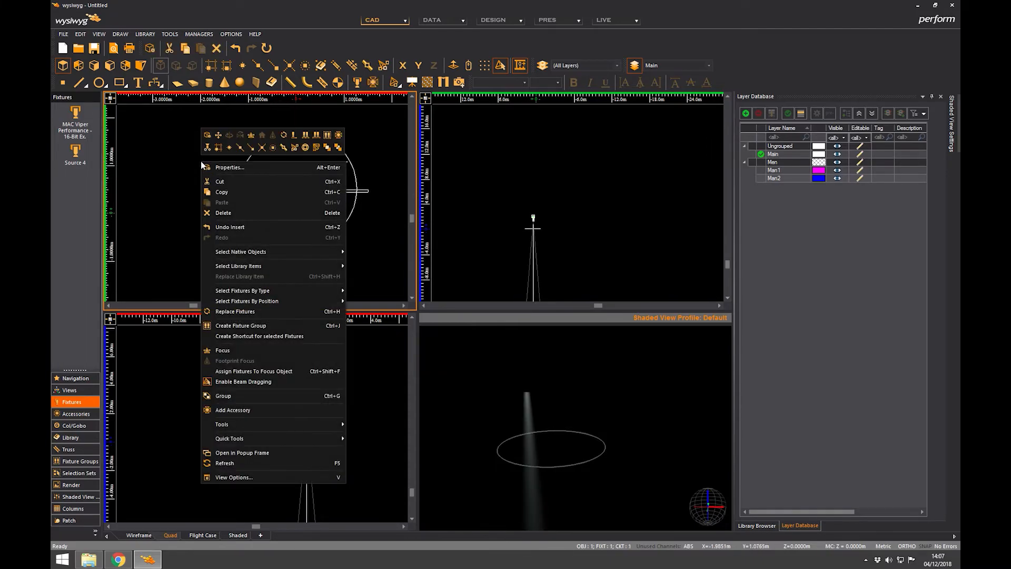
{"action": "left_click", "coordinate": [230, 167]}
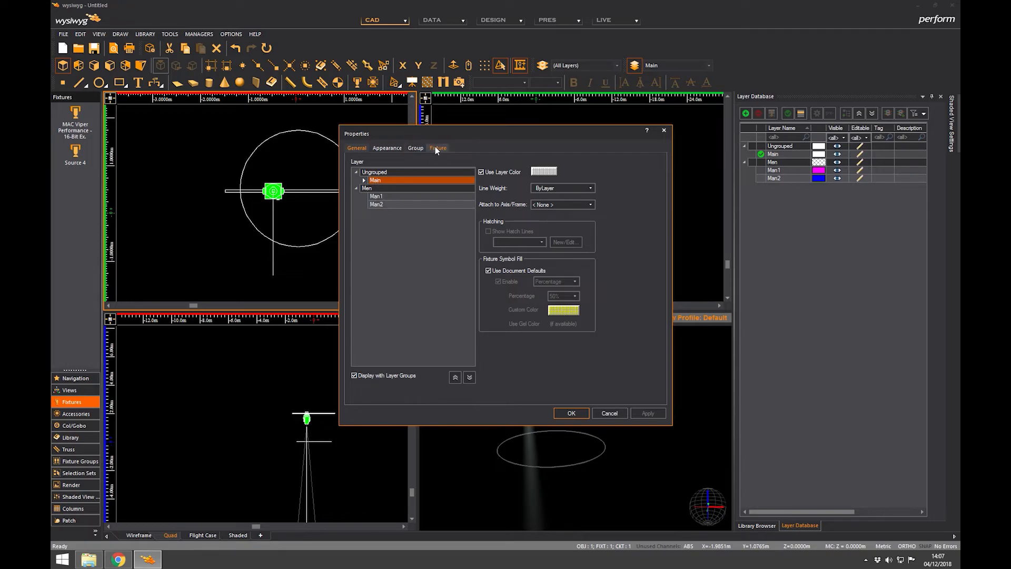
{"action": "left_click", "coordinate": [438, 147]}
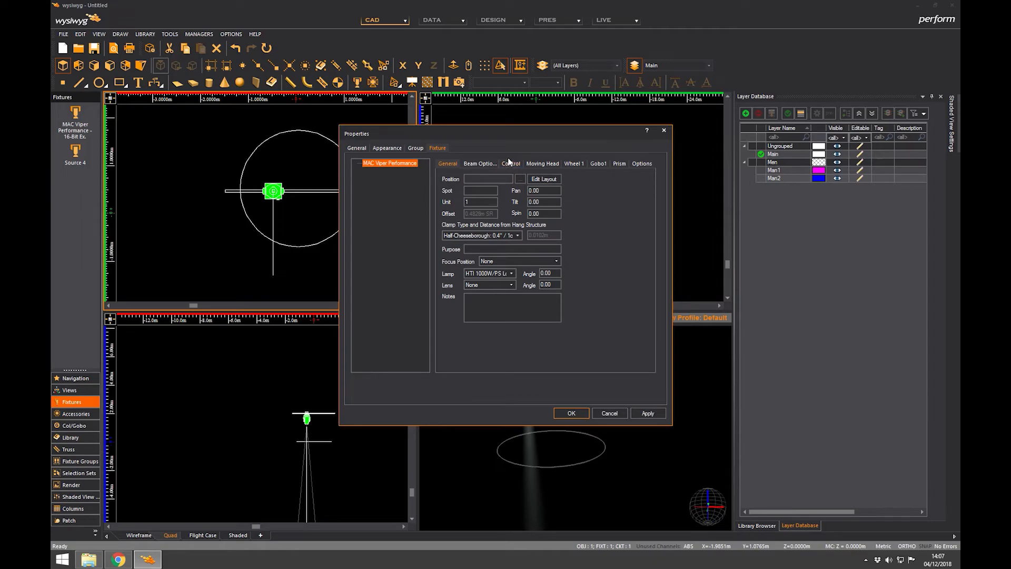
Step: Review the fixture's Control patch settings, Moving Head pan/tilt offsets and Wheel 1 settings
{"action": "left_click", "coordinate": [511, 163]}
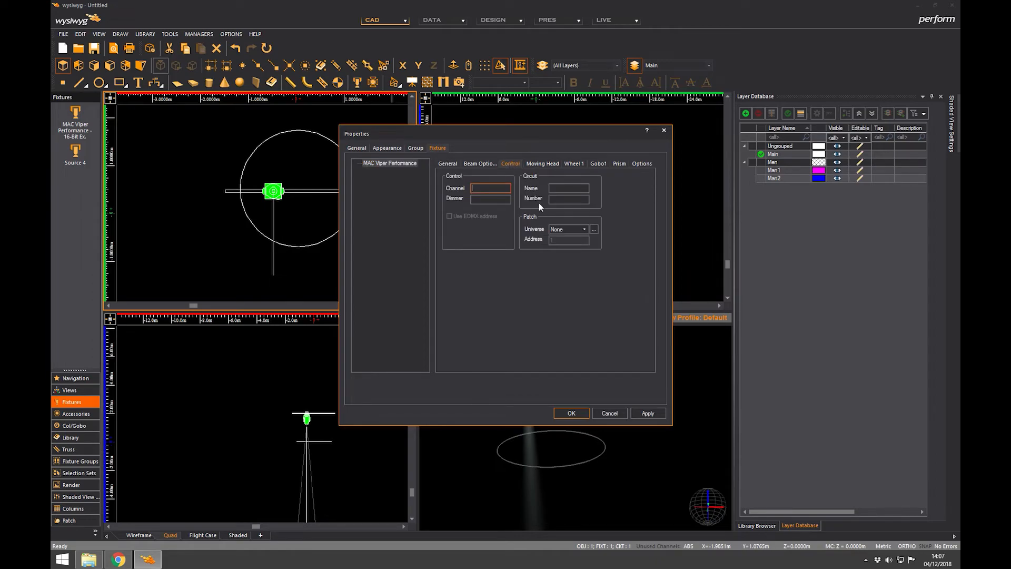
{"action": "left_click", "coordinate": [490, 188]}
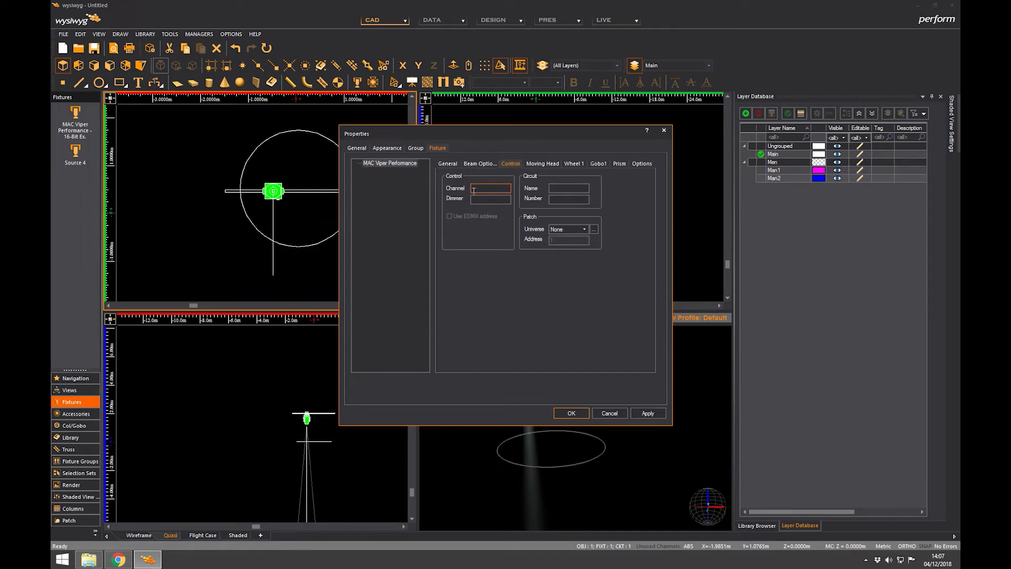
{"action": "left_click", "coordinate": [542, 163]}
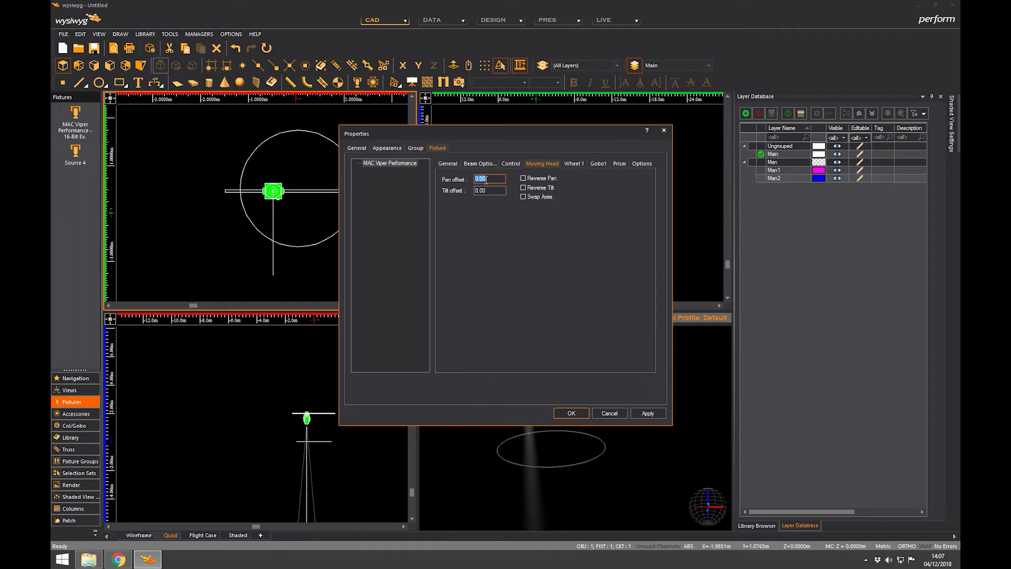
{"action": "mouse_move", "coordinate": [573, 163]}
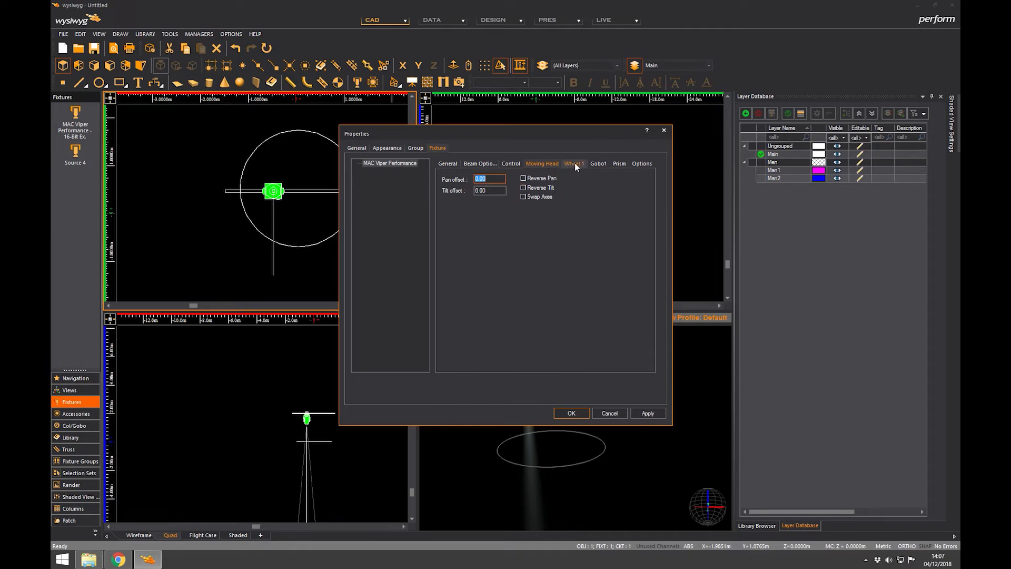
{"action": "left_click", "coordinate": [572, 164]}
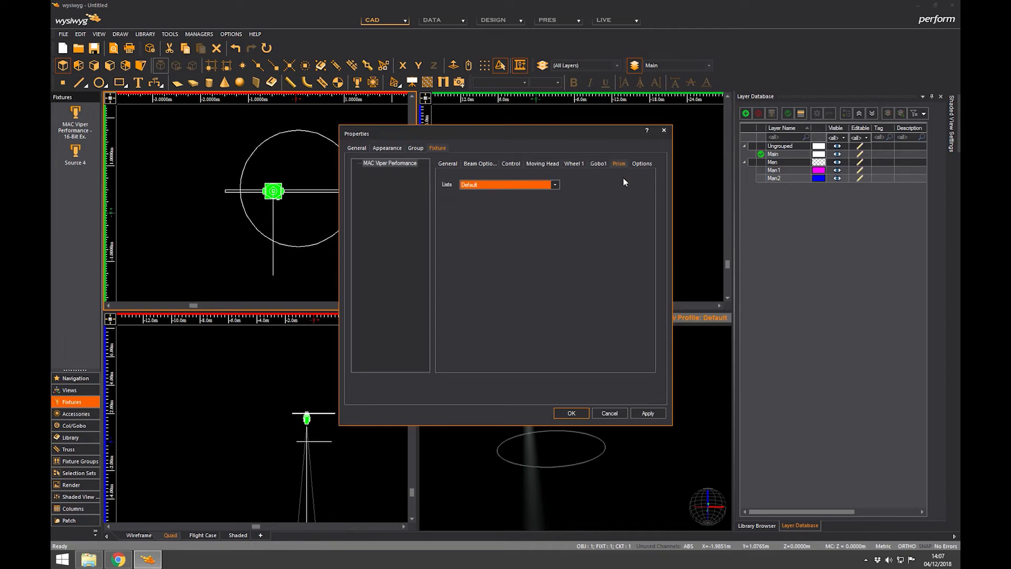
Step: Review the Options and Beam Options settings, then return to the general Fixture settings
{"action": "left_click", "coordinate": [641, 163]}
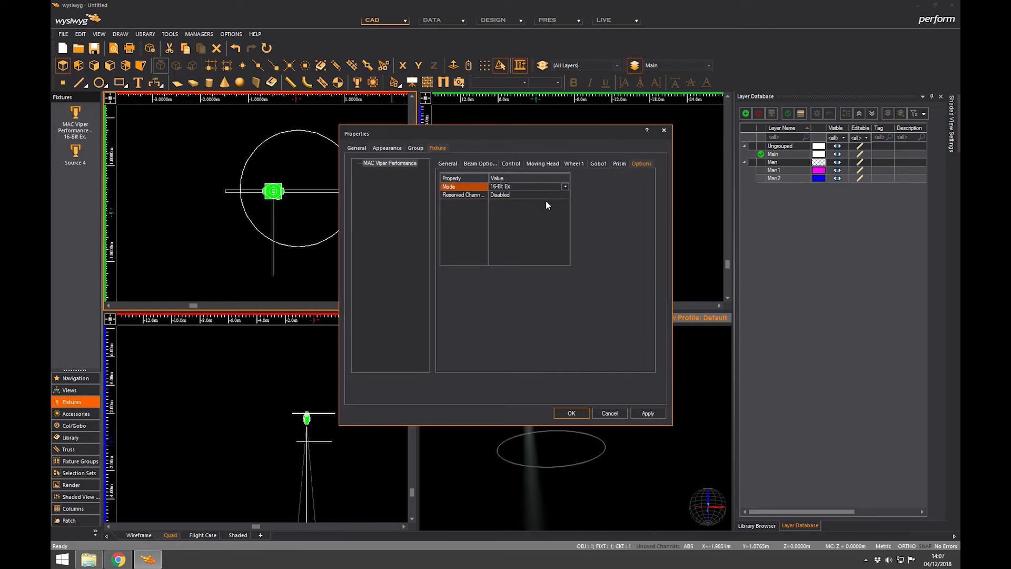
{"action": "left_click", "coordinate": [480, 163]}
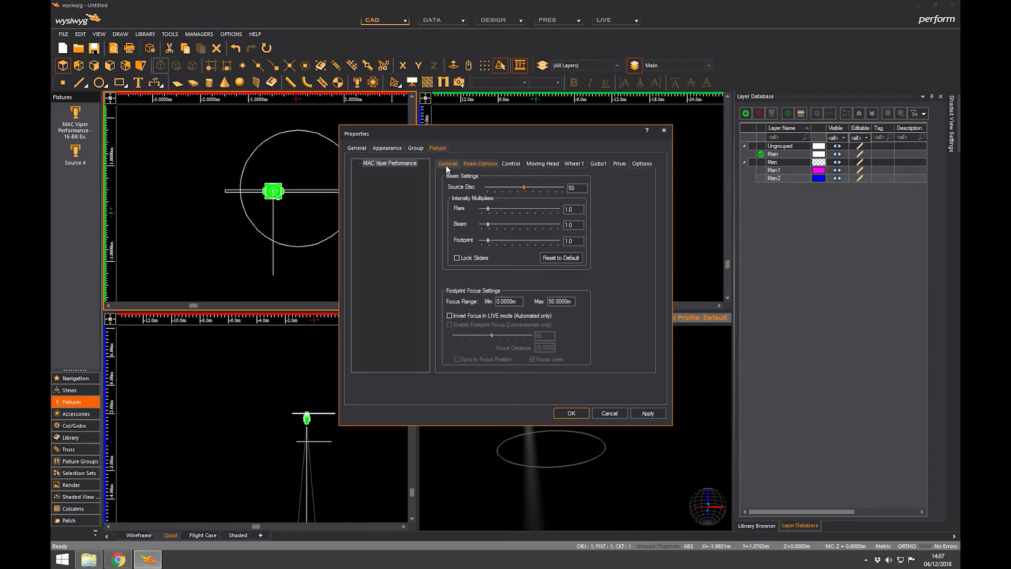
{"action": "left_click", "coordinate": [447, 164]}
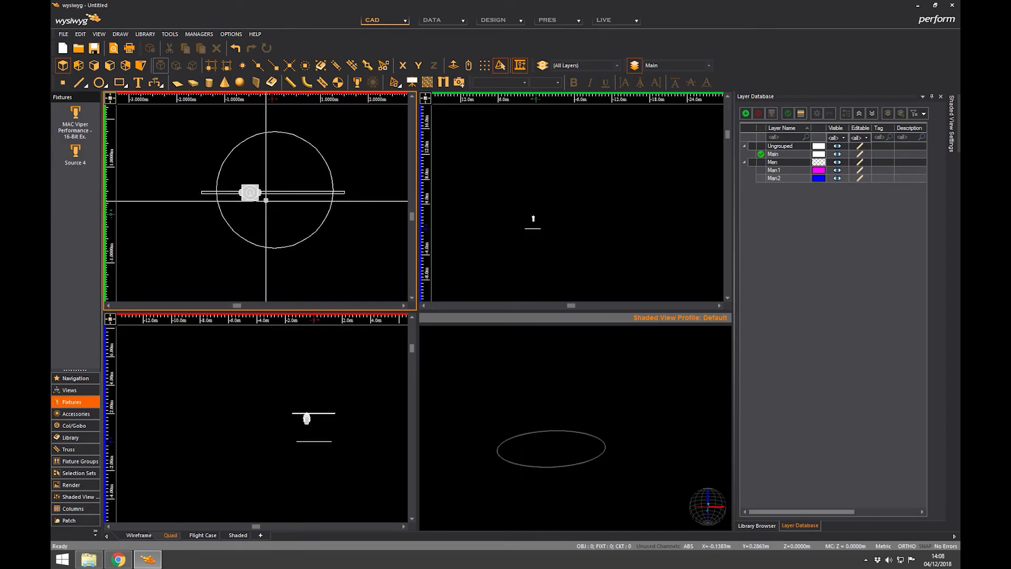
{"action": "mouse_move", "coordinate": [304, 166]}
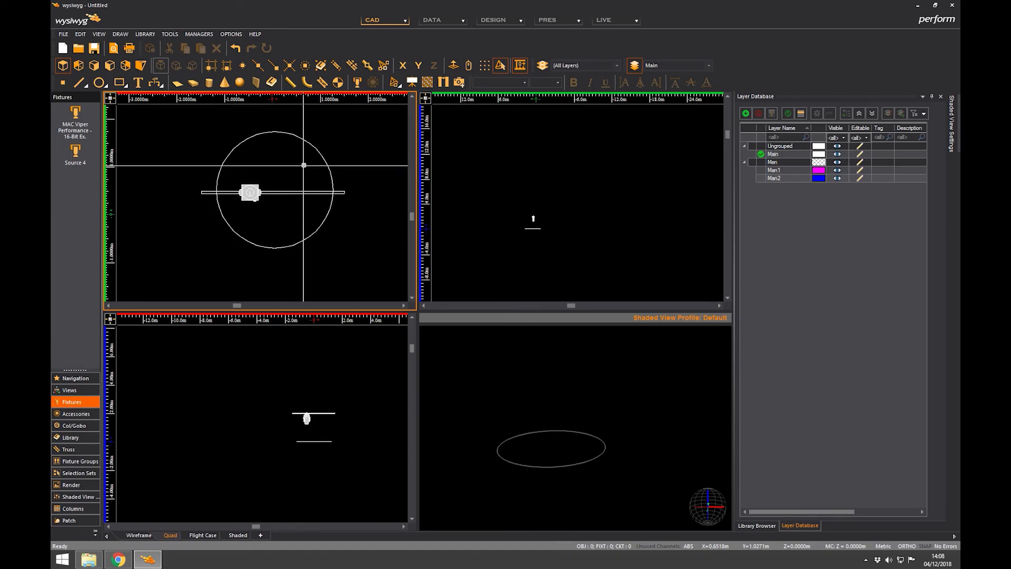
{"action": "mouse_move", "coordinate": [259, 463]}
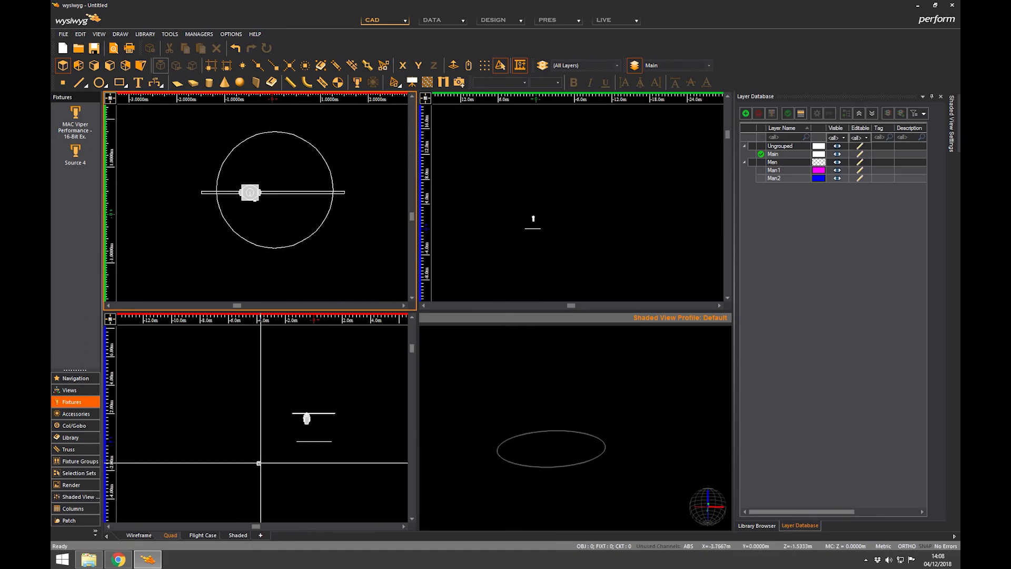
{"action": "mouse_move", "coordinate": [347, 234]}
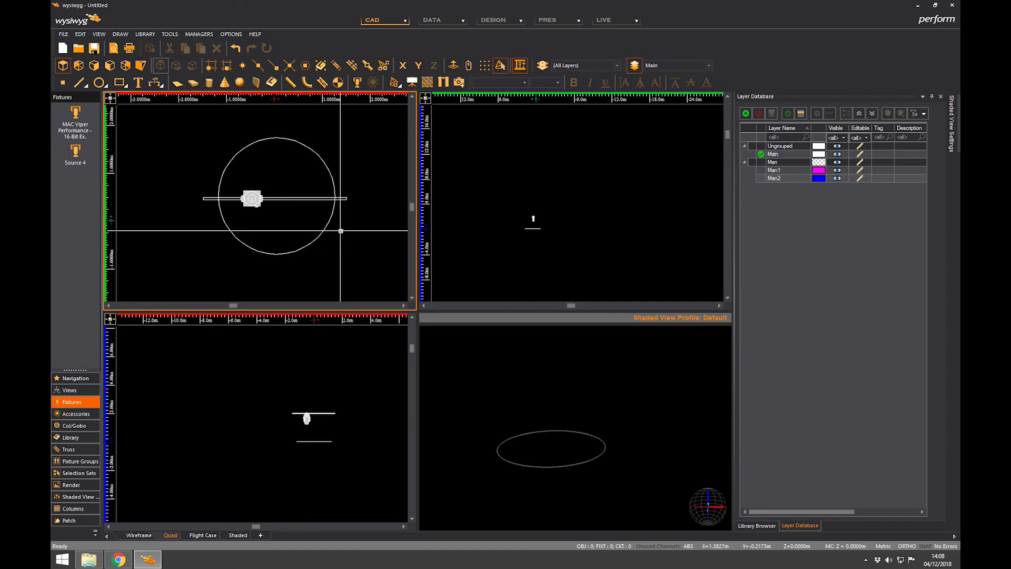
Step: Close the MAC Viper properties, leaving the fixture hung on the pipe inside the circle
{"action": "left_click", "coordinate": [99, 82]}
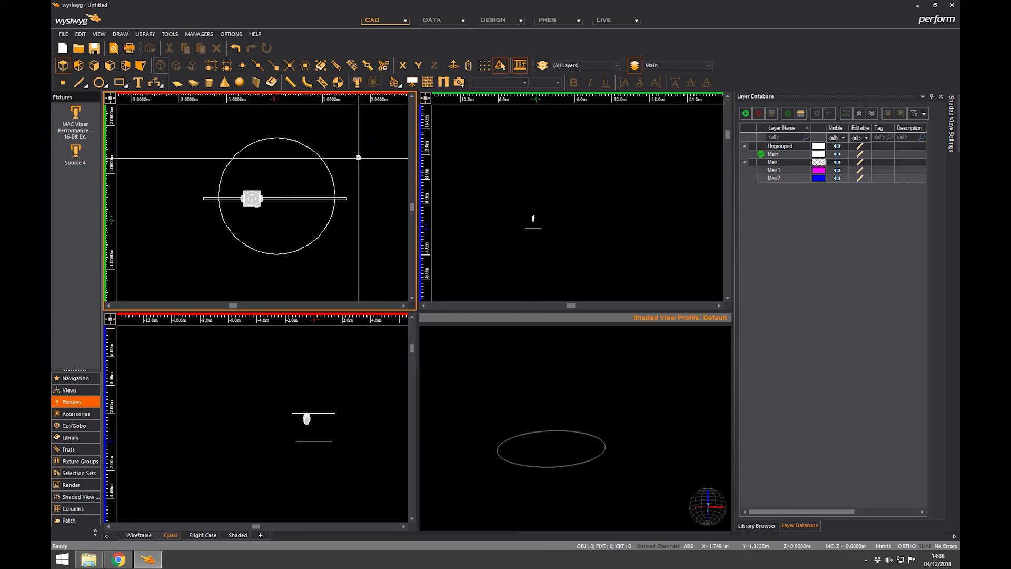
{"action": "mouse_move", "coordinate": [368, 149]}
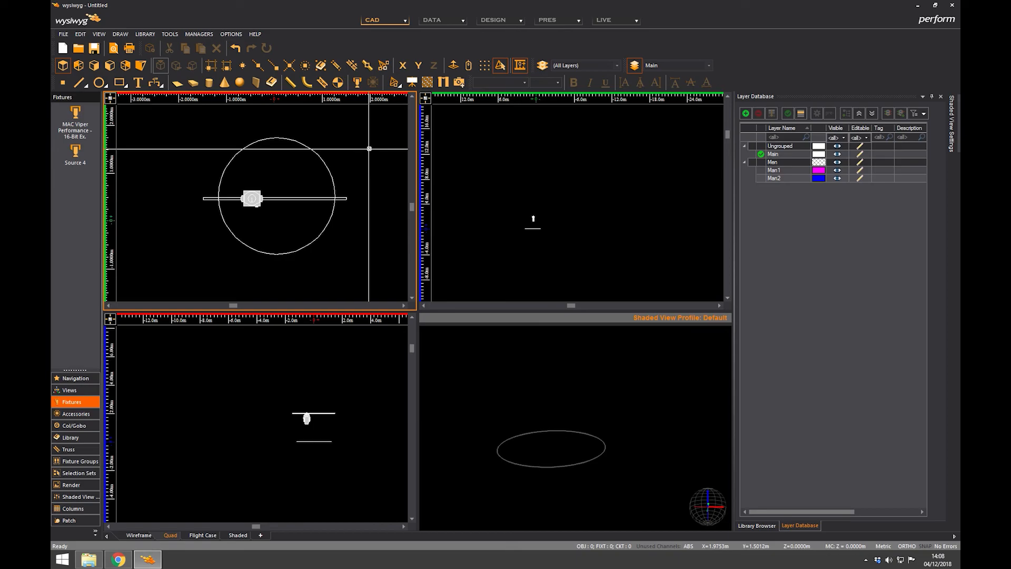
{"action": "mouse_move", "coordinate": [312, 226]}
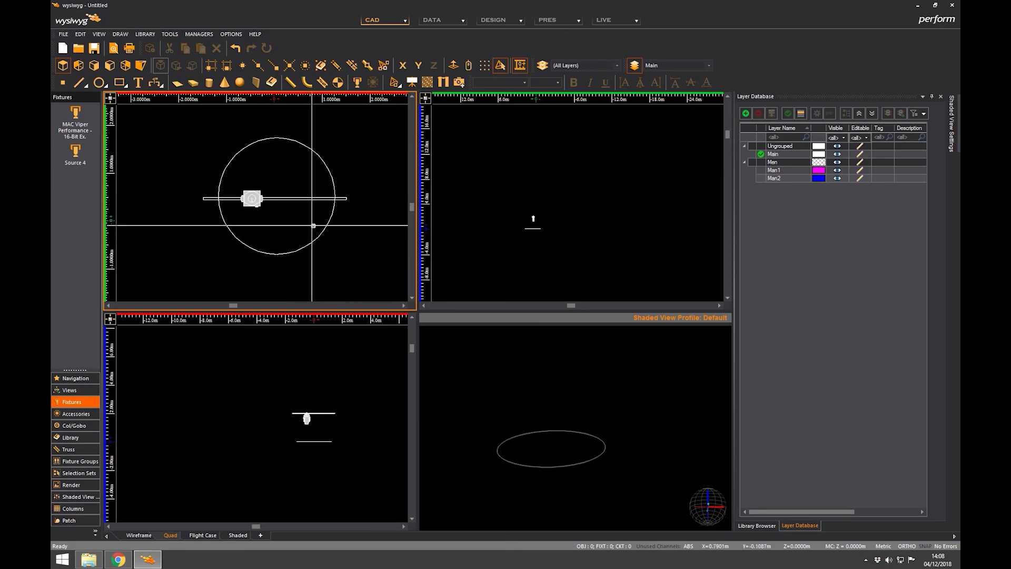
{"action": "mouse_move", "coordinate": [343, 159]}
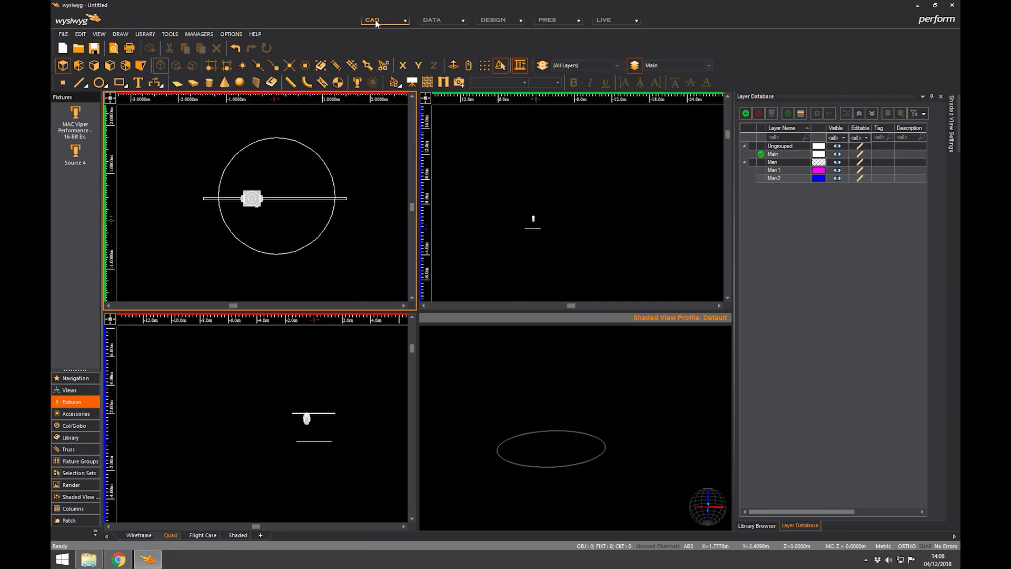
{"action": "mouse_move", "coordinate": [295, 214]}
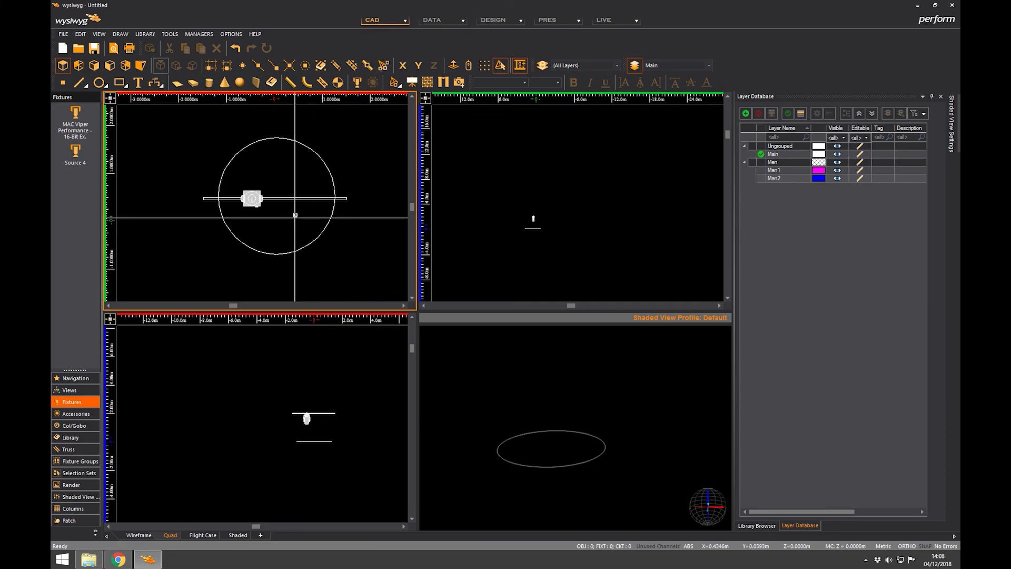
{"action": "mouse_move", "coordinate": [333, 227]}
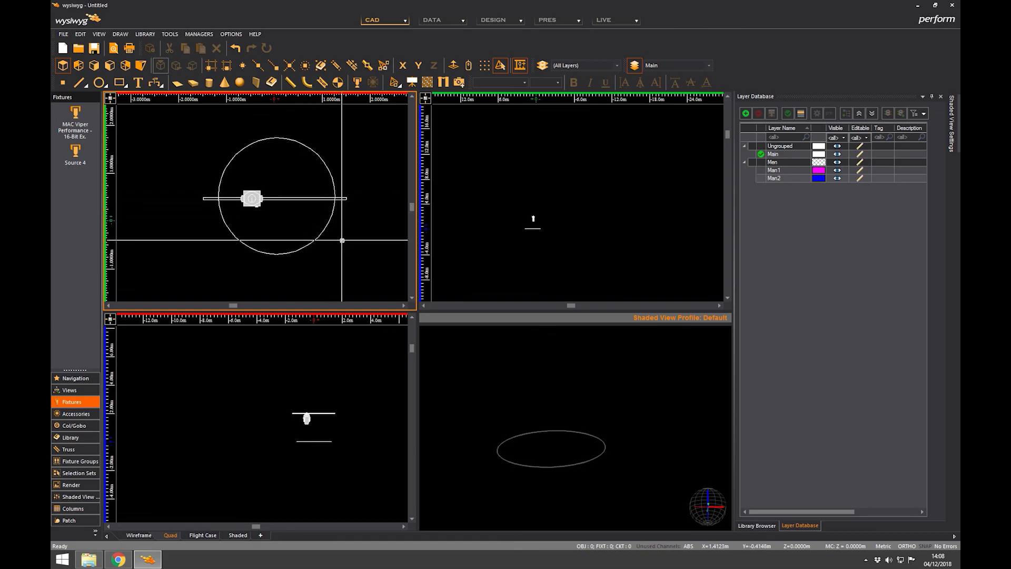
{"action": "mouse_move", "coordinate": [336, 238]}
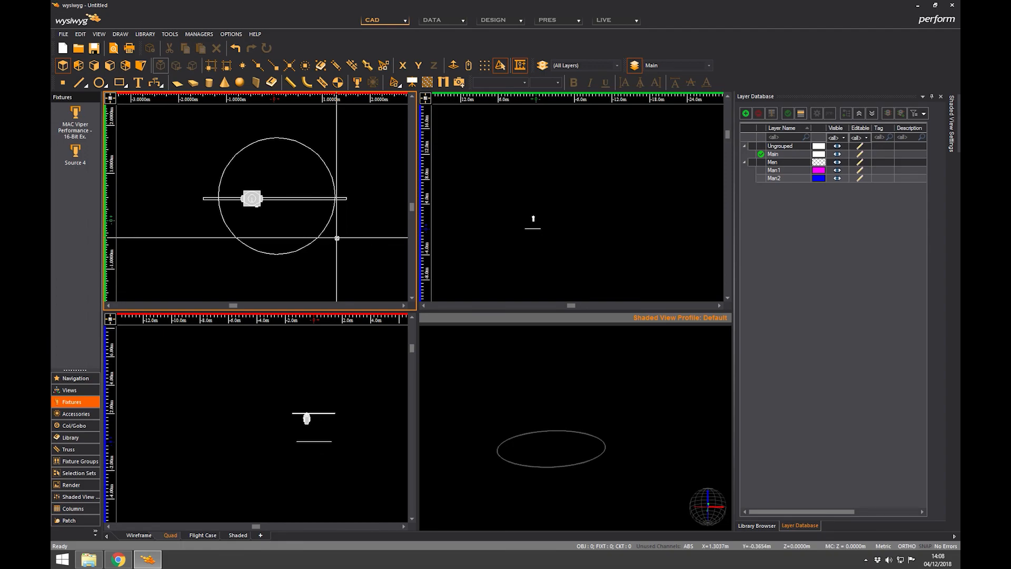